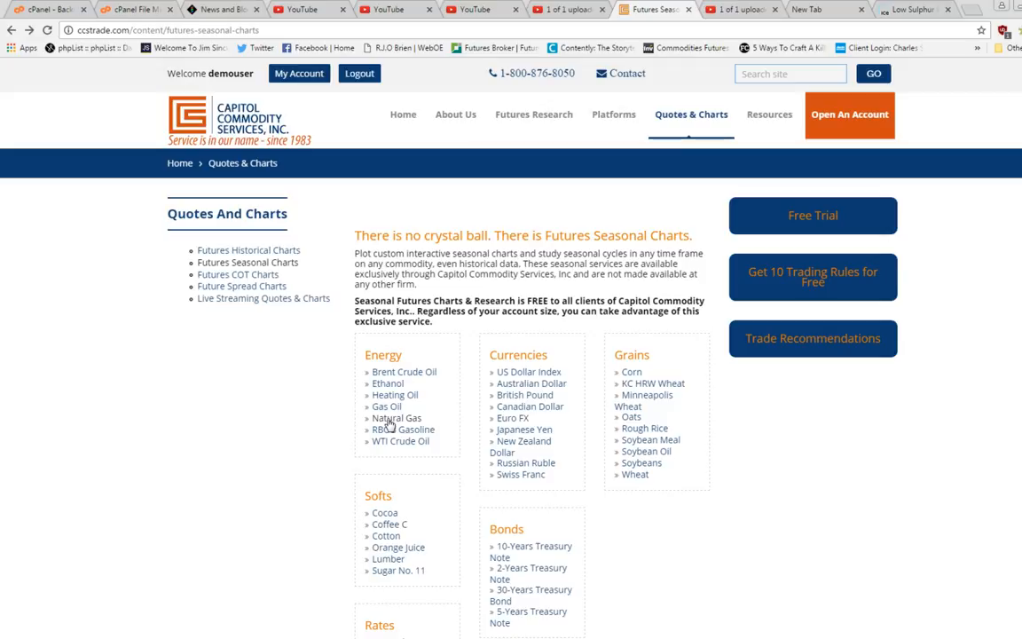
{"action": "mouse_move", "coordinate": [142, 476]}
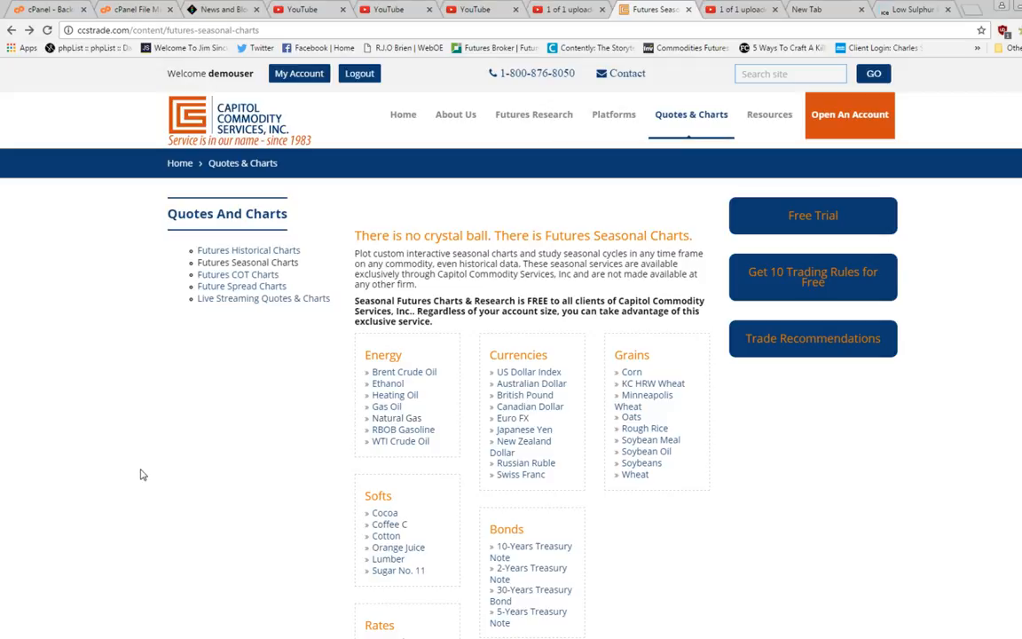
- Select Natural Gas under Energy in the Futures Seasonal Charts list, showing the NGU17 chart
{"action": "scroll", "scroll_direction": "down", "scroll_amount": 3}
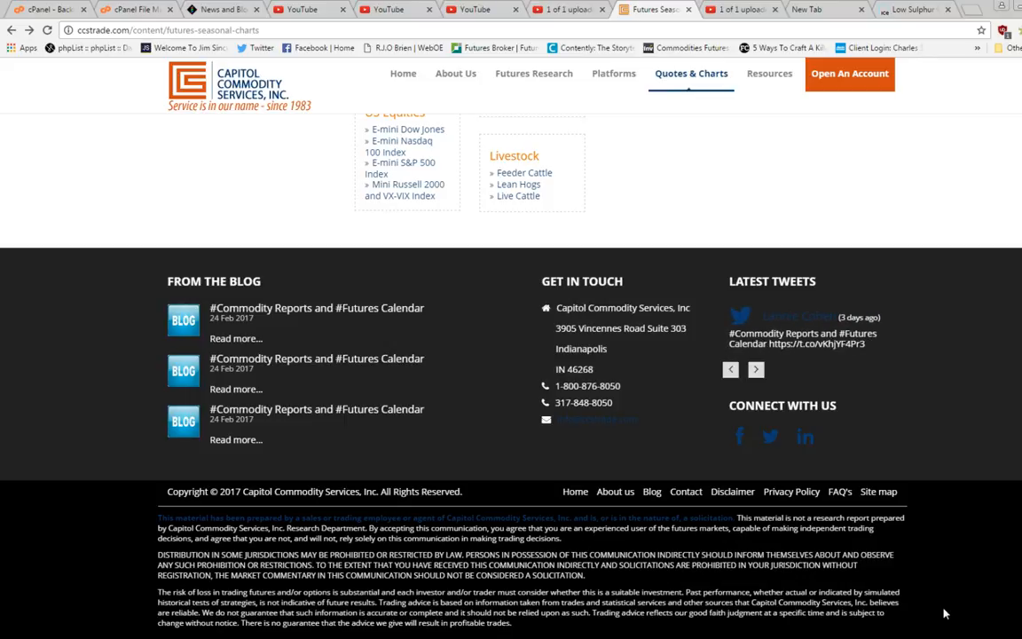
{"action": "scroll", "scroll_direction": "up", "scroll_amount": 3}
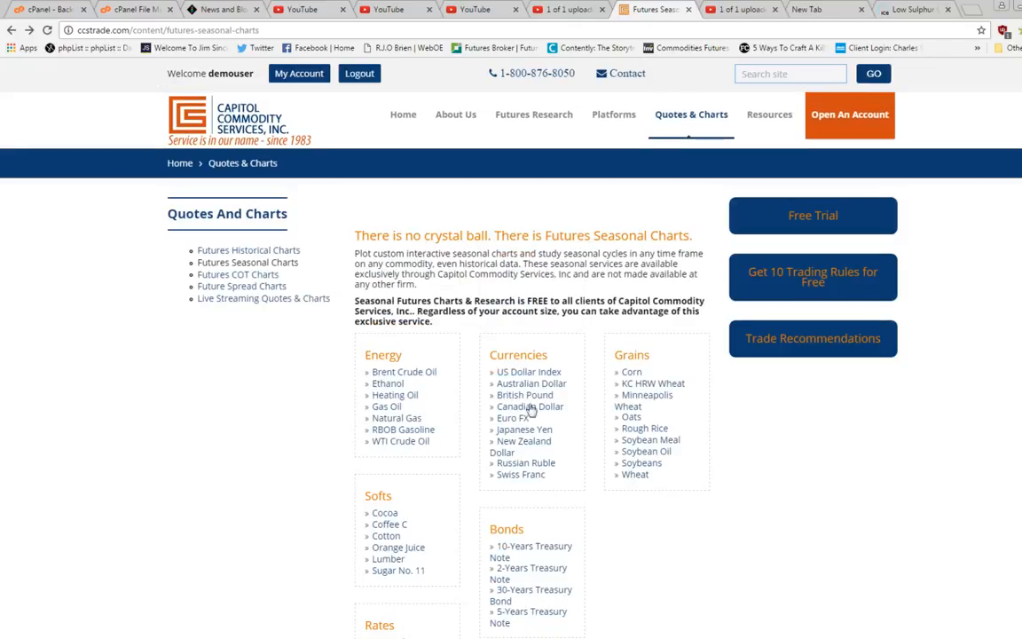
{"action": "mouse_move", "coordinate": [113, 71]}
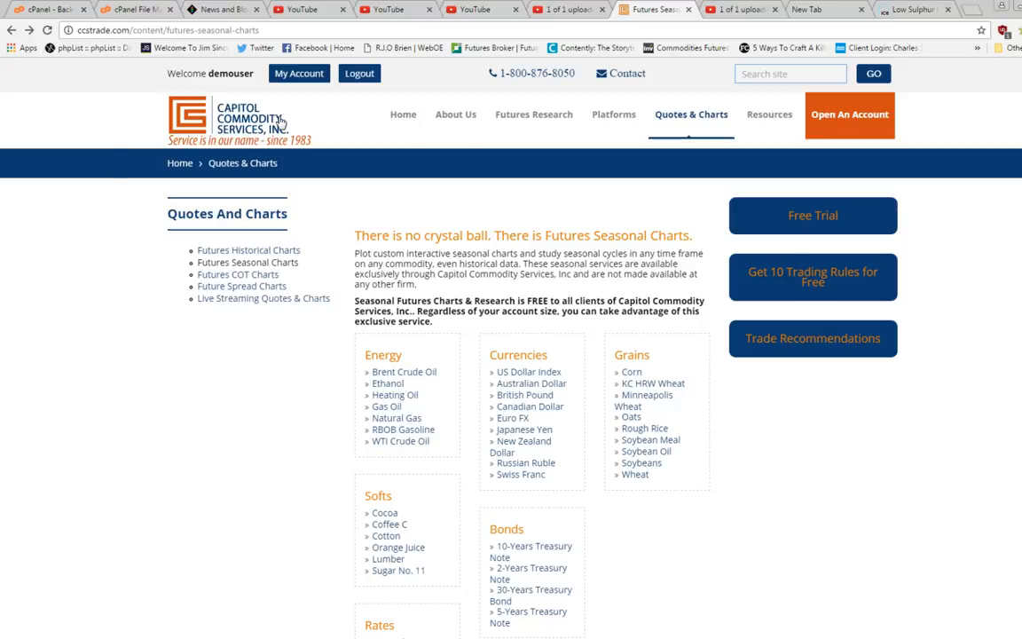
{"action": "mouse_move", "coordinate": [184, 141]}
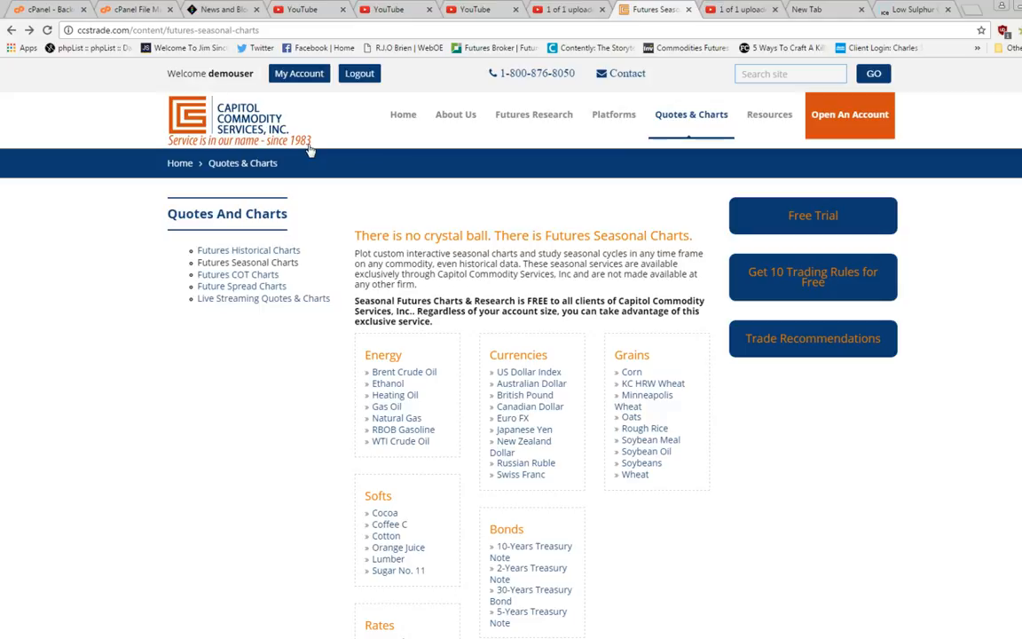
{"action": "mouse_move", "coordinate": [362, 142]}
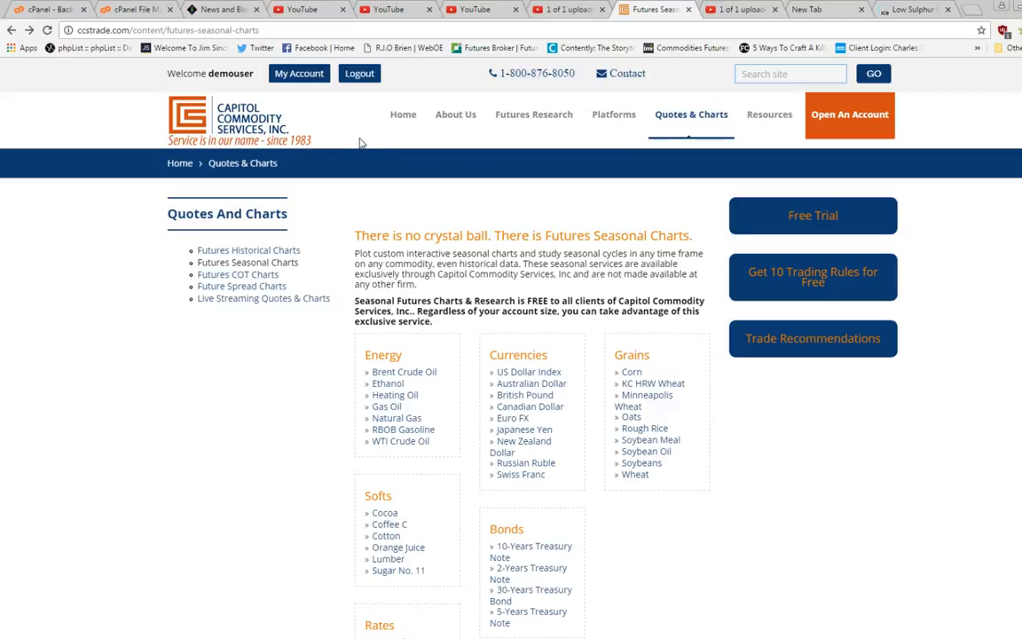
{"action": "mouse_move", "coordinate": [366, 142]}
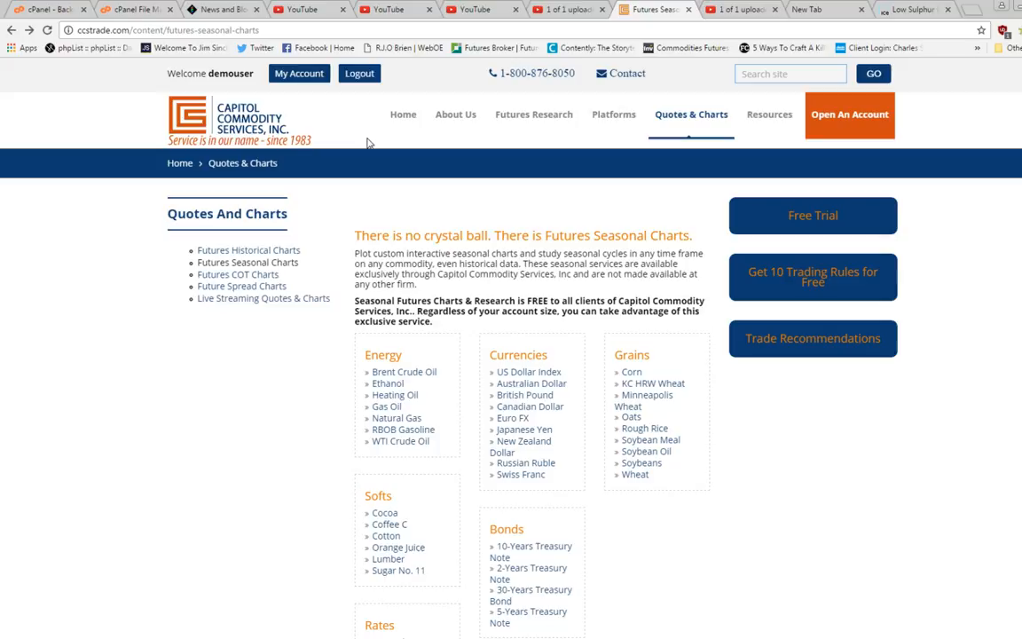
{"action": "mouse_move", "coordinate": [613, 114]}
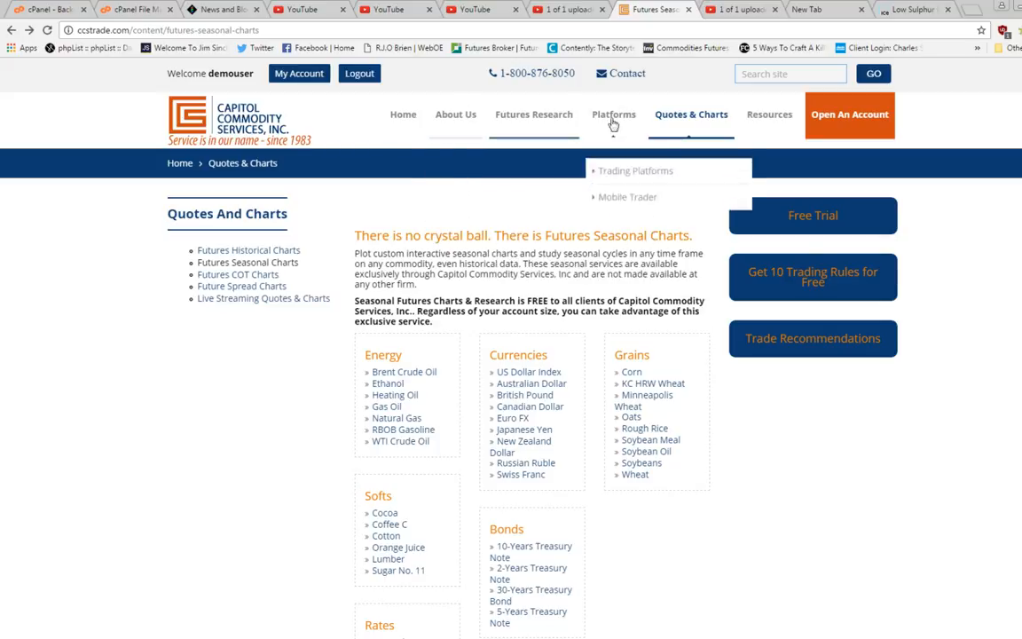
{"action": "mouse_move", "coordinate": [692, 114]}
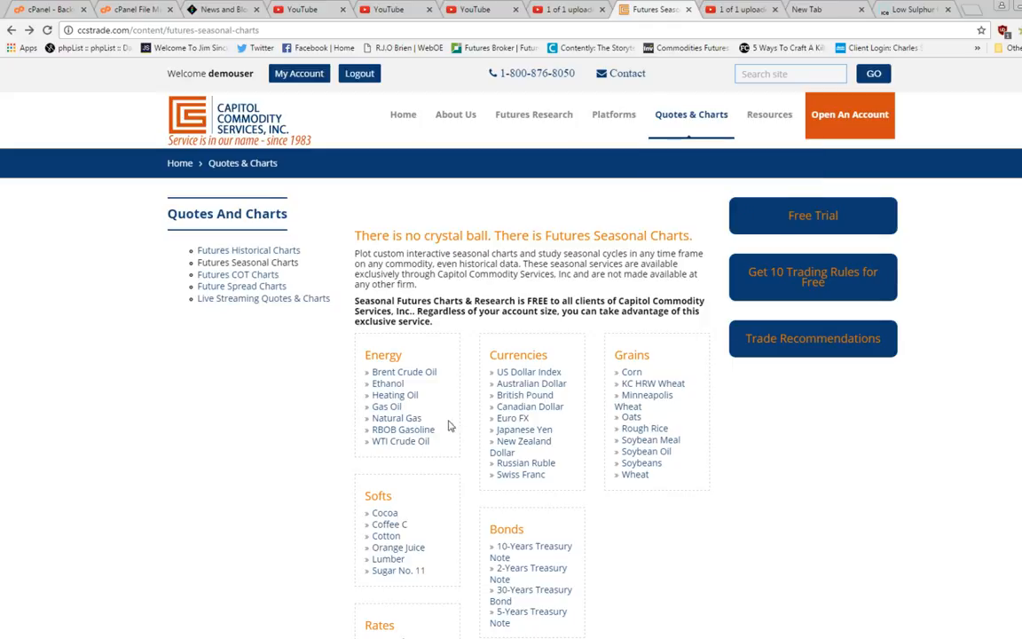
{"action": "scroll", "scroll_direction": "down", "scroll_amount": 3}
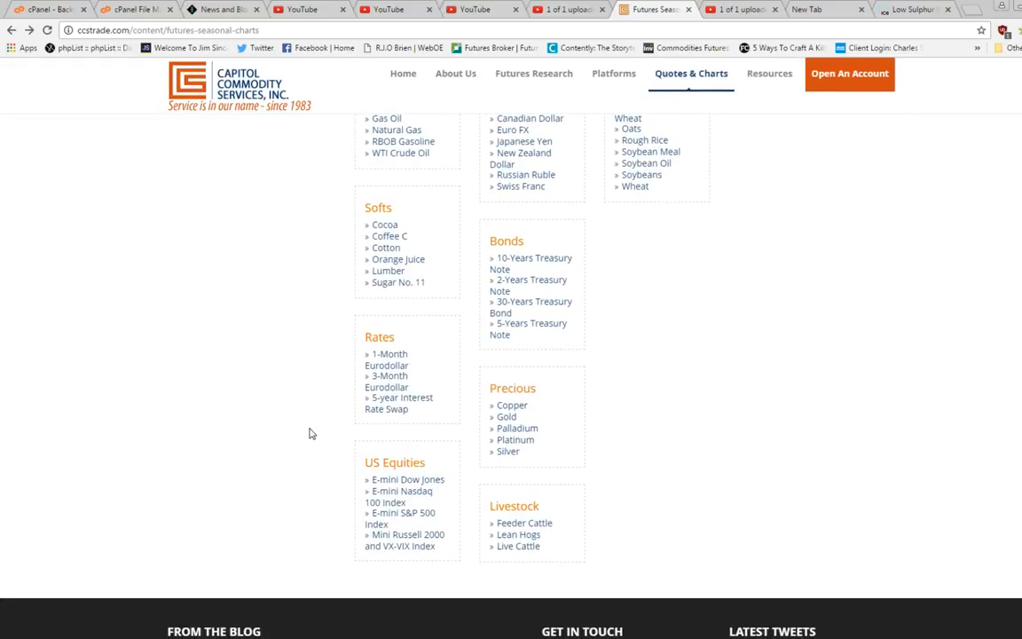
{"action": "mouse_move", "coordinate": [667, 375]}
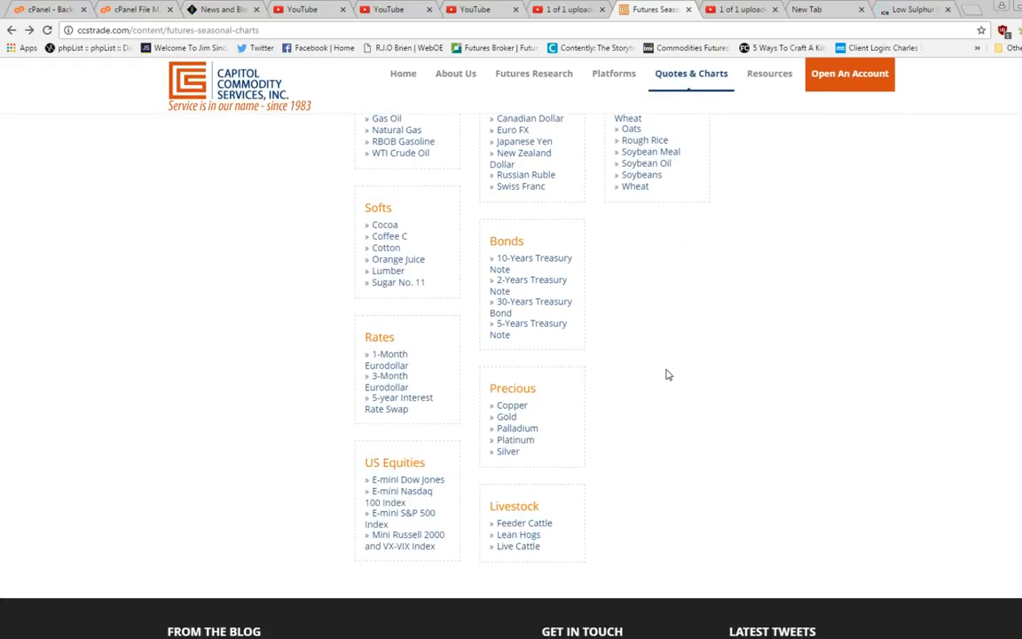
{"action": "scroll", "scroll_direction": "up", "scroll_amount": 3}
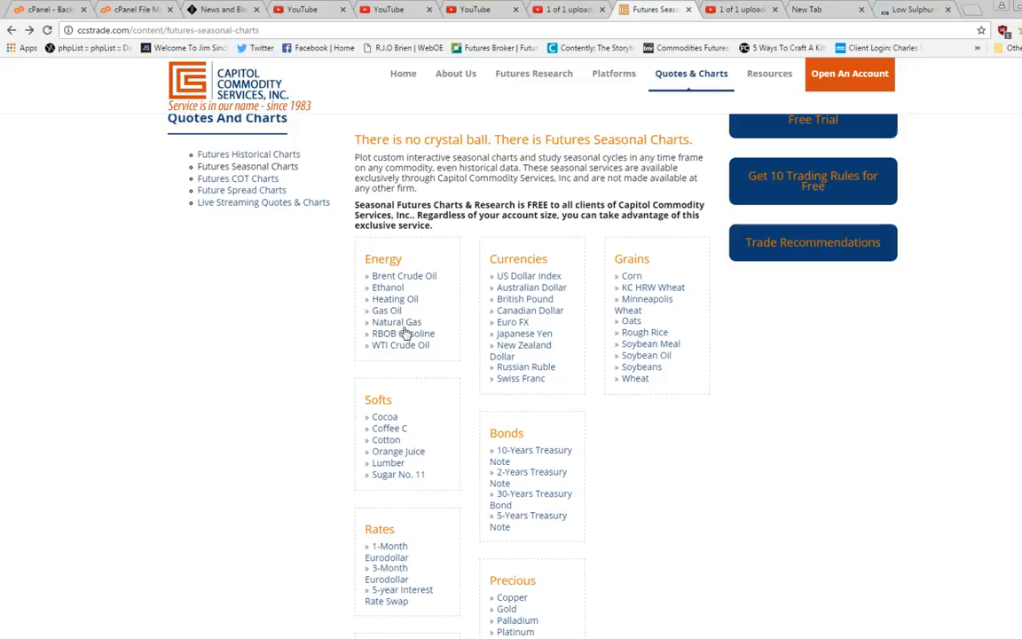
{"action": "left_click", "coordinate": [405, 333]}
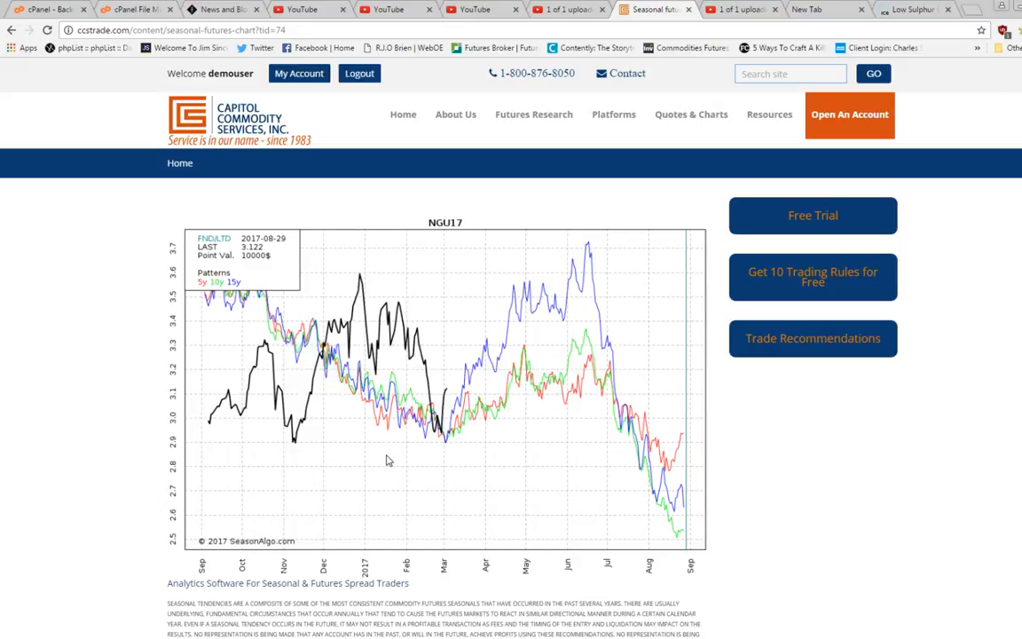
{"action": "mouse_move", "coordinate": [185, 419]}
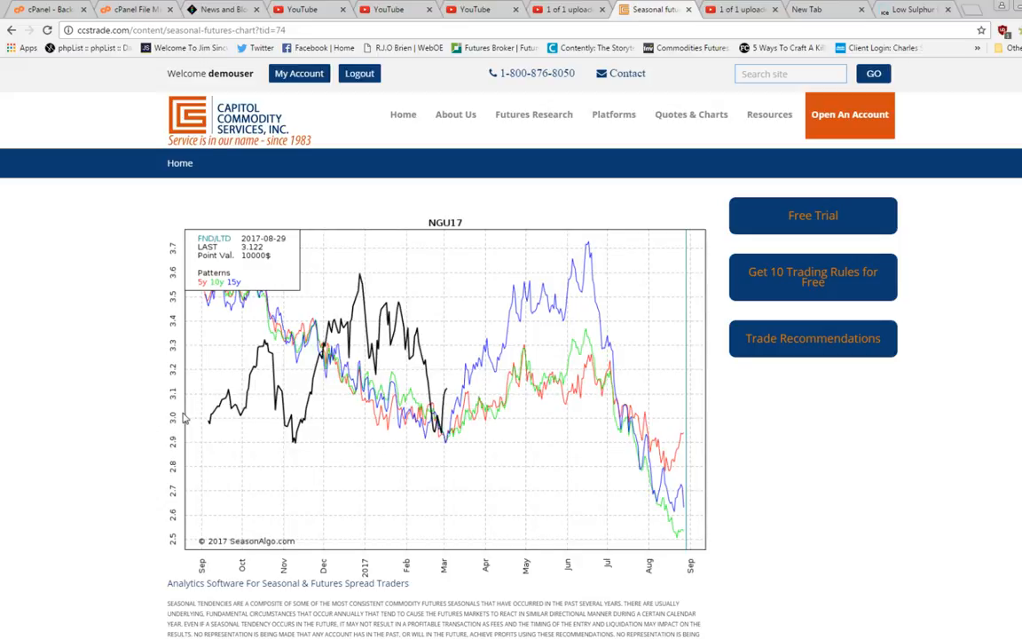
{"action": "mouse_move", "coordinate": [293, 451]}
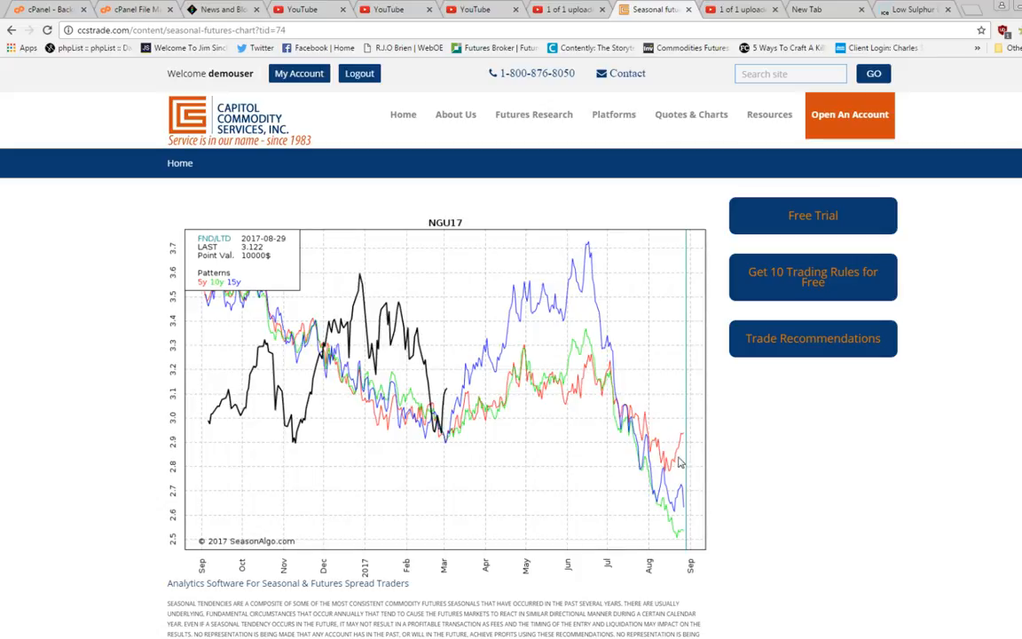
{"action": "mouse_move", "coordinate": [461, 387]}
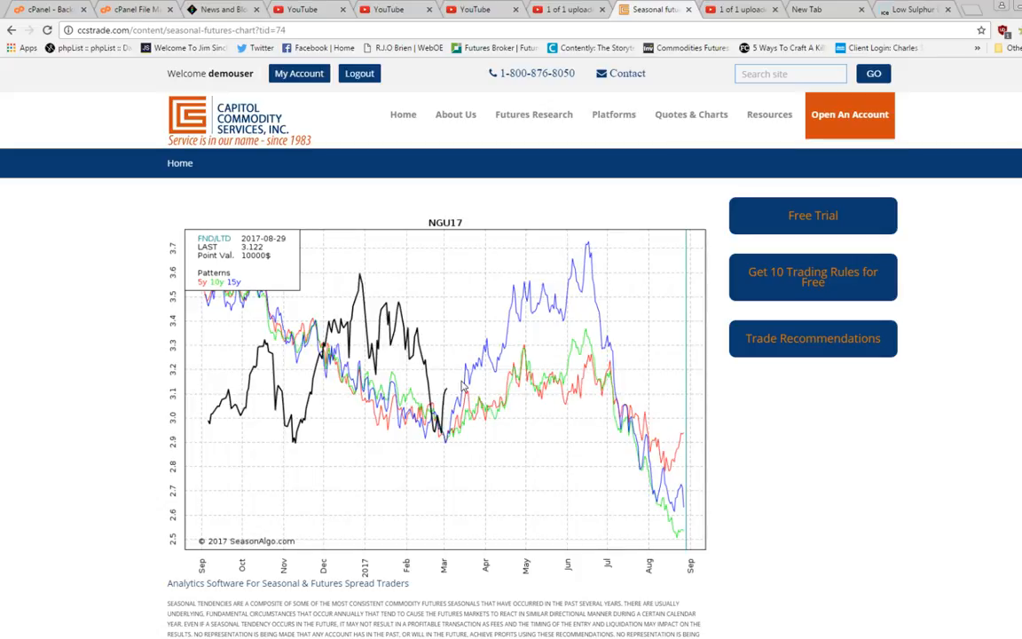
{"action": "mouse_move", "coordinate": [505, 404]}
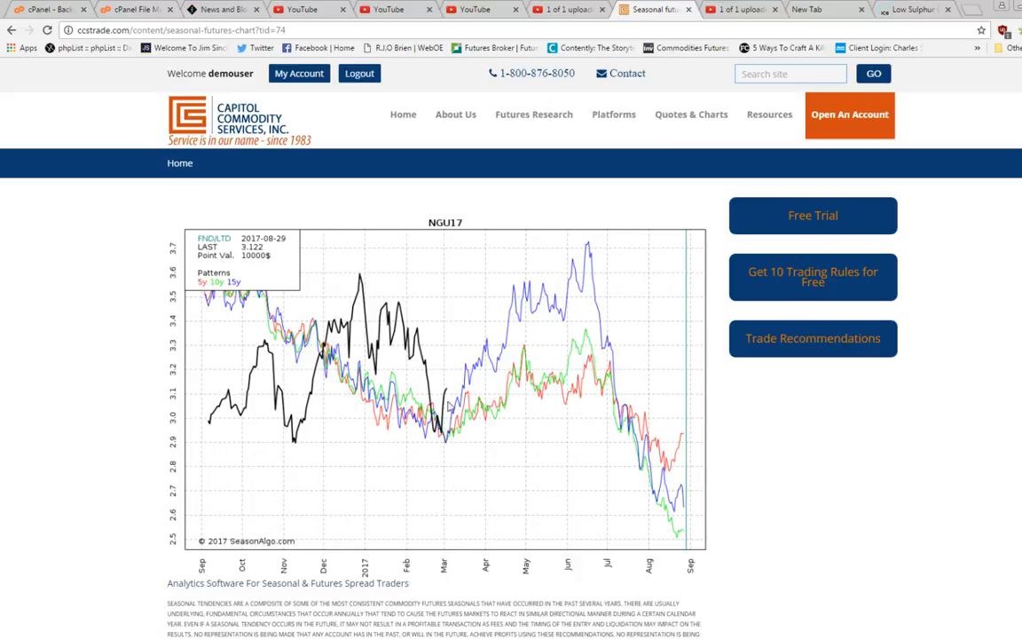
{"action": "mouse_move", "coordinate": [483, 472]}
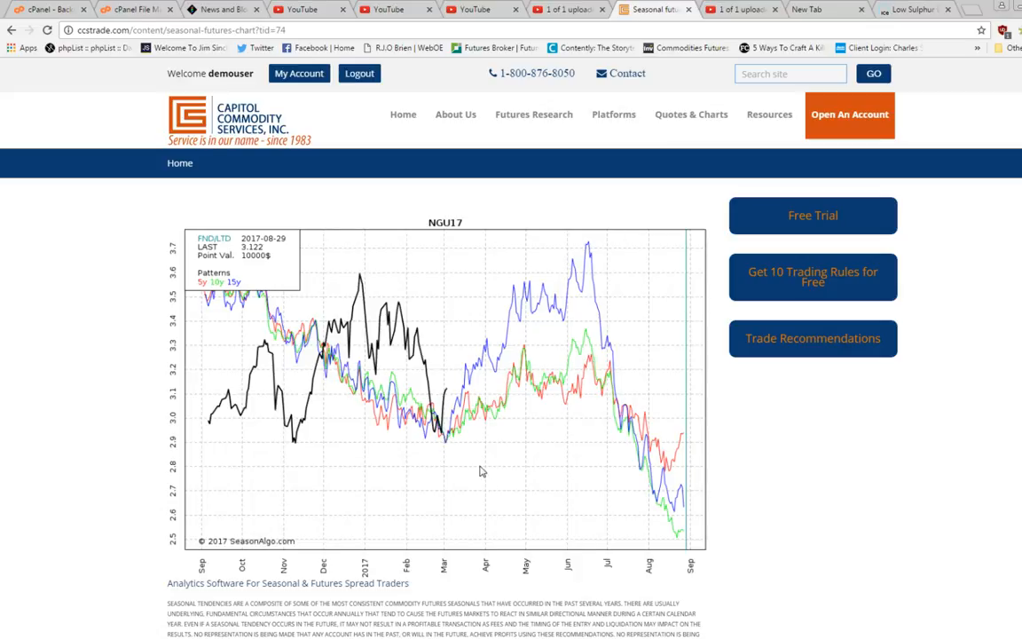
{"action": "scroll", "scroll_direction": "down", "scroll_amount": 3}
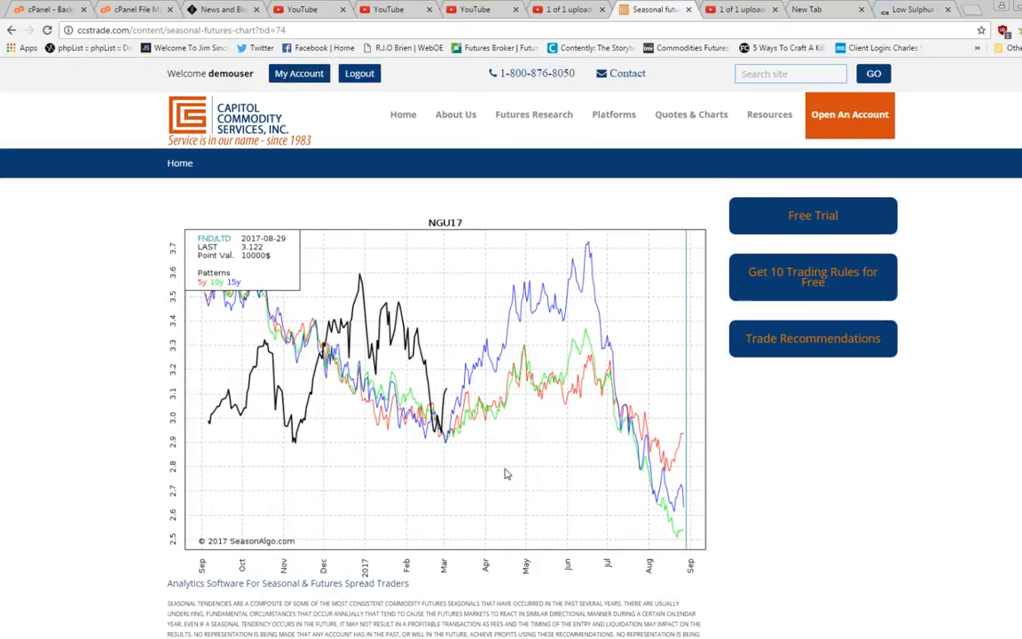
{"action": "mouse_move", "coordinate": [387, 429]}
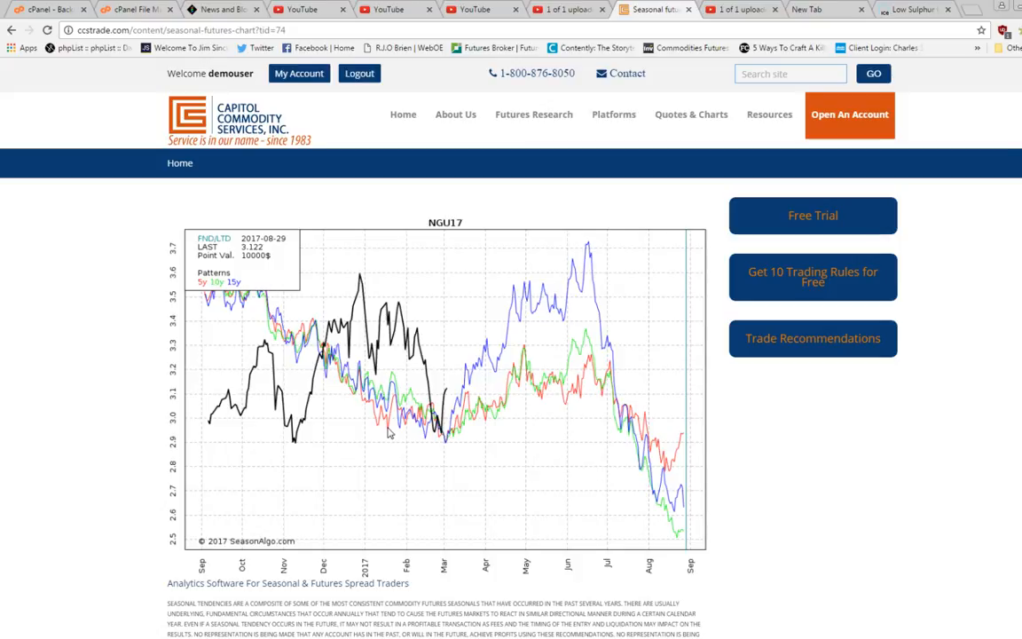
{"action": "mouse_move", "coordinate": [681, 471]}
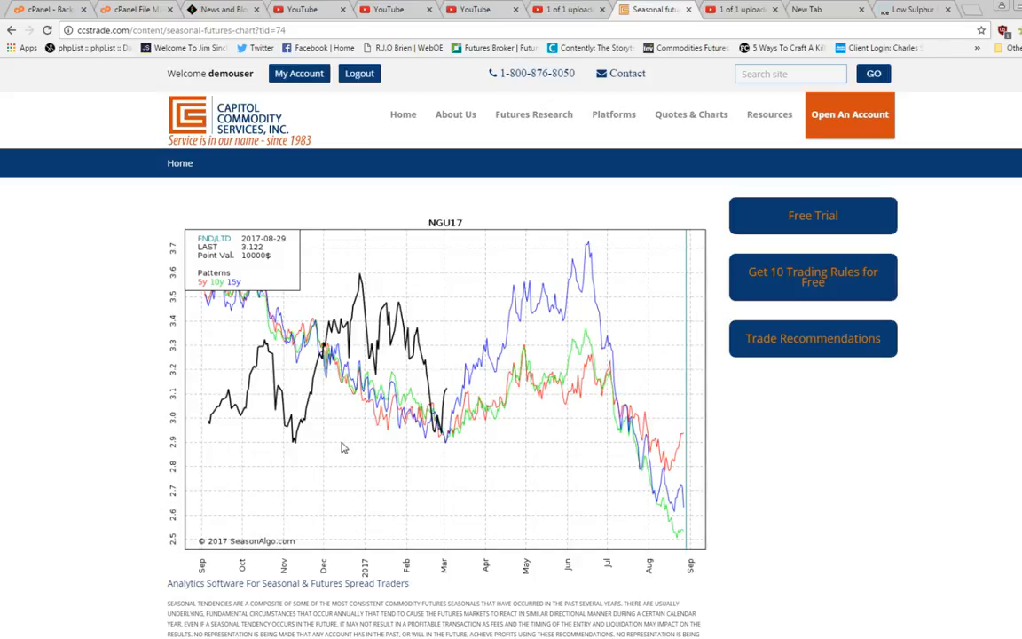
{"action": "mouse_move", "coordinate": [371, 426]}
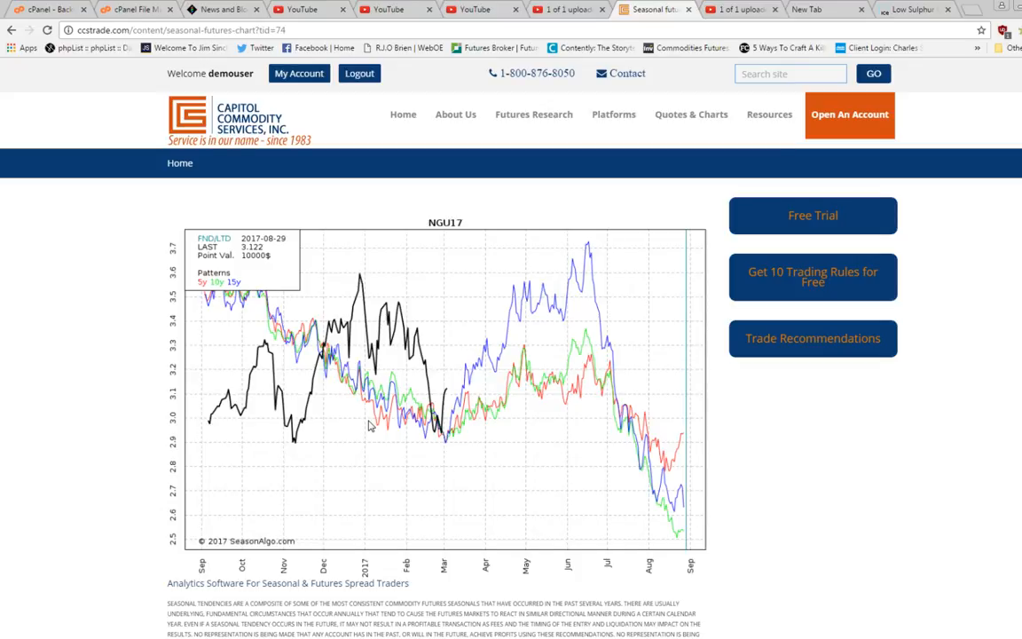
{"action": "mouse_move", "coordinate": [380, 437]}
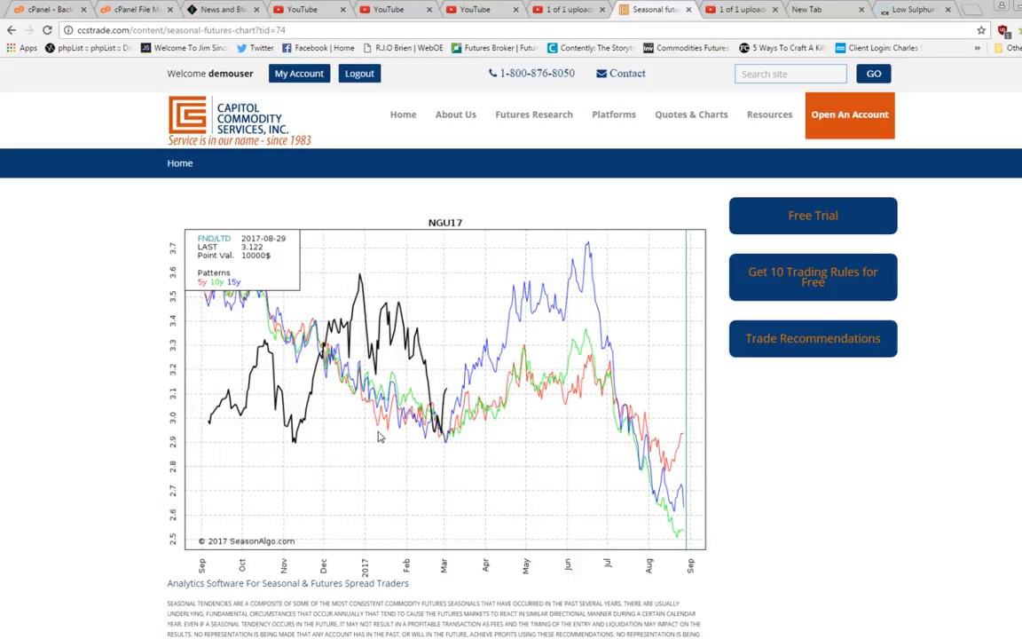
{"action": "mouse_move", "coordinate": [365, 493]}
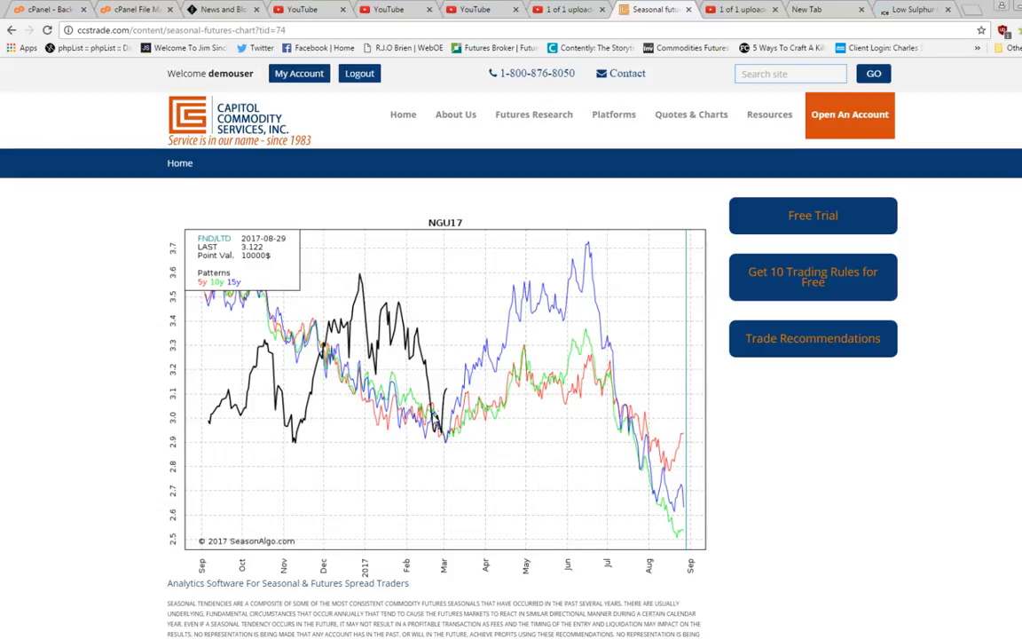
{"action": "mouse_move", "coordinate": [473, 414]}
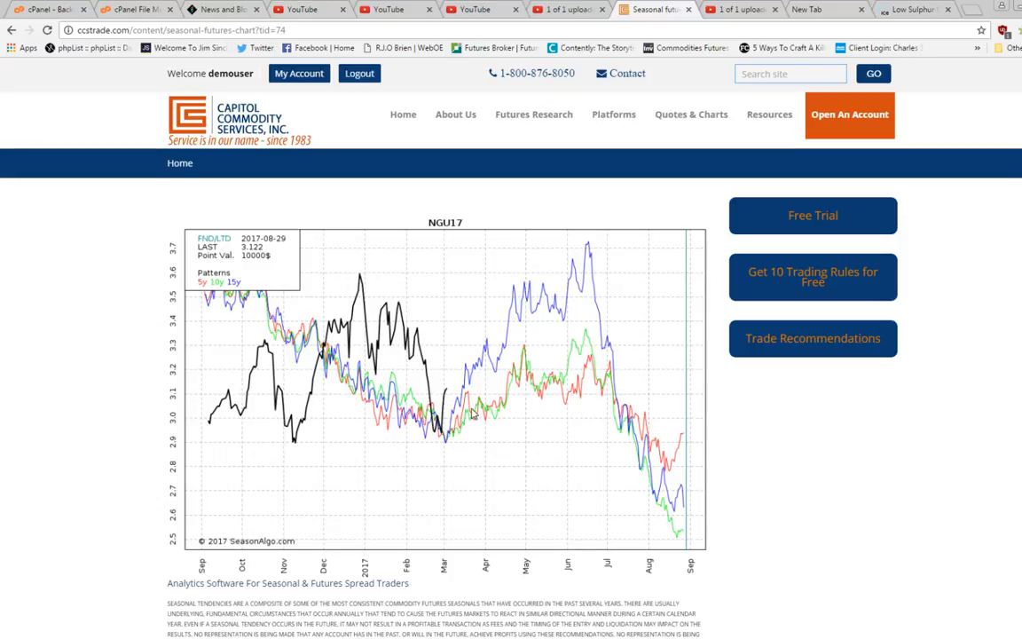
{"action": "mouse_move", "coordinate": [388, 344]}
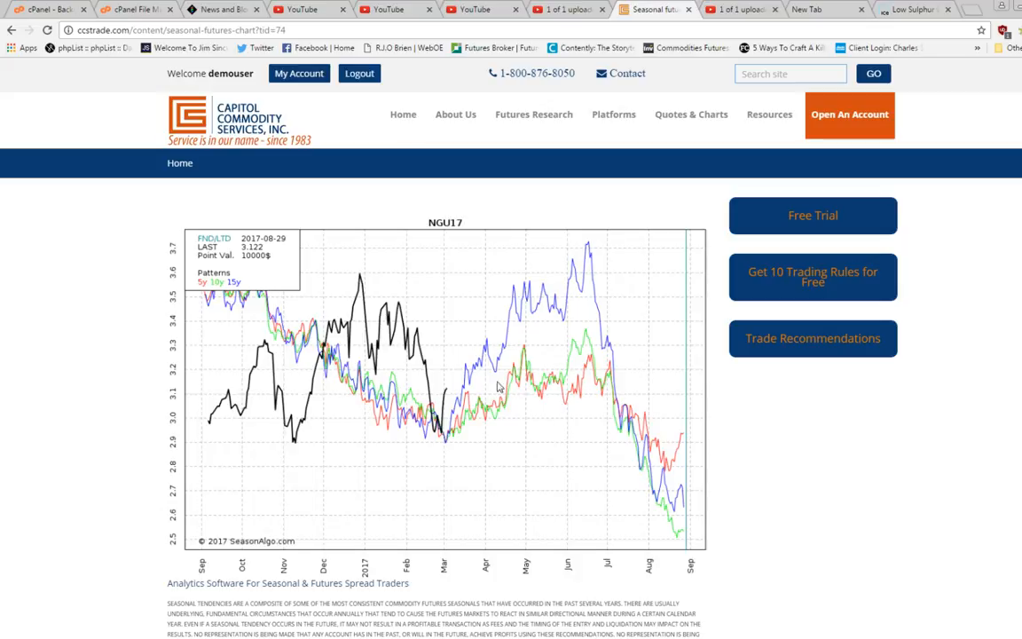
{"action": "mouse_move", "coordinate": [667, 460]}
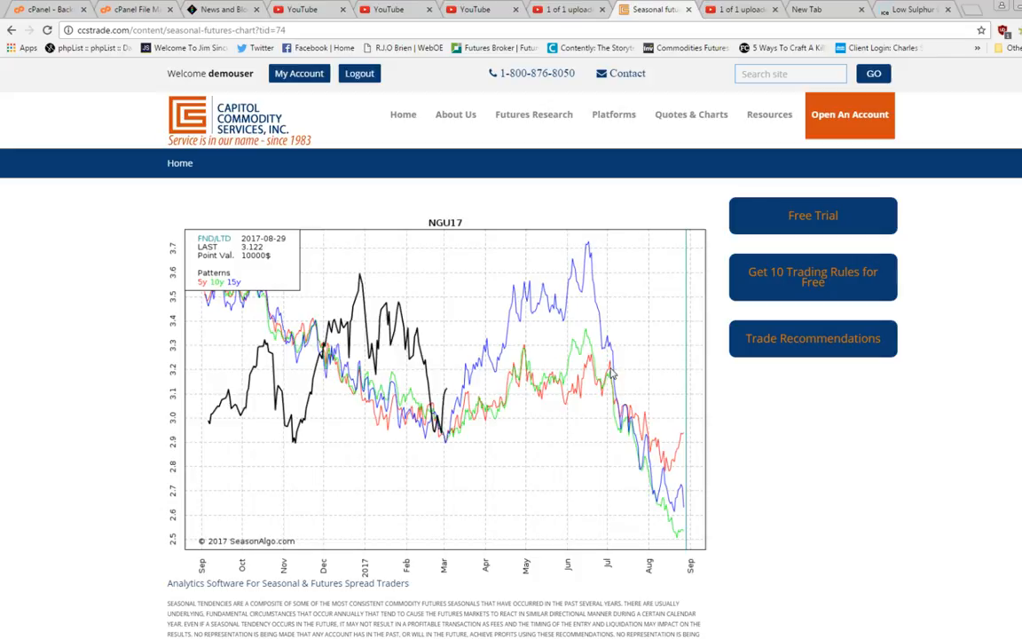
{"action": "mouse_move", "coordinate": [429, 431]}
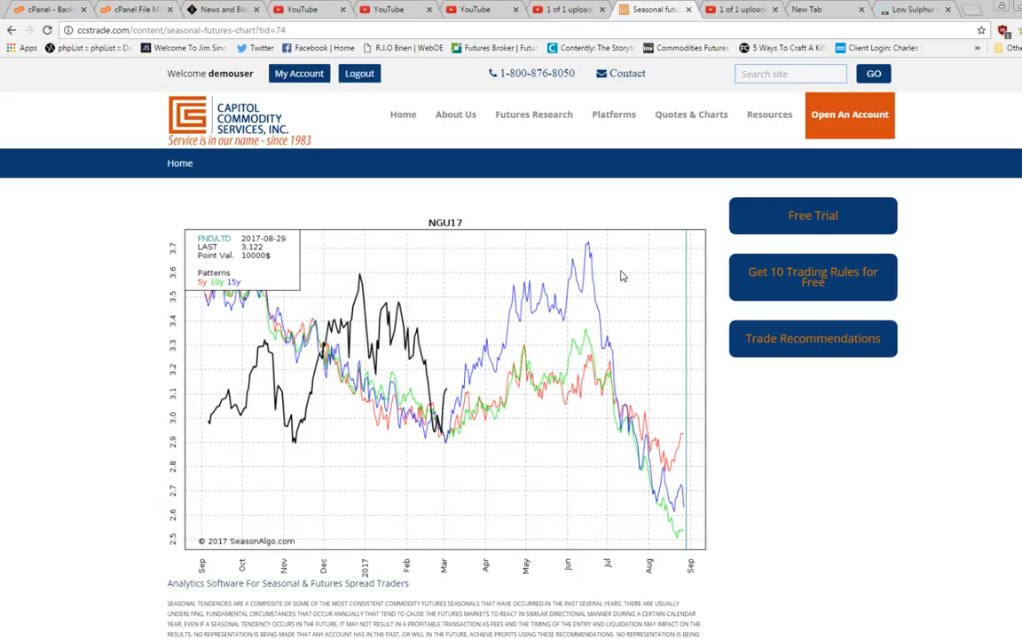
{"action": "mouse_move", "coordinate": [366, 493]}
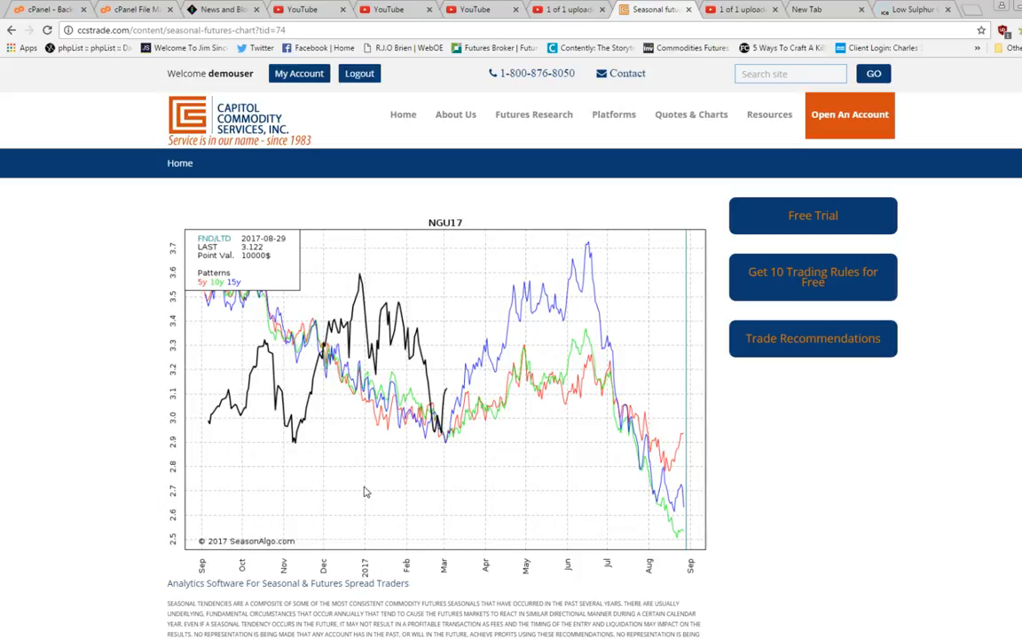
{"action": "mouse_move", "coordinate": [518, 486]}
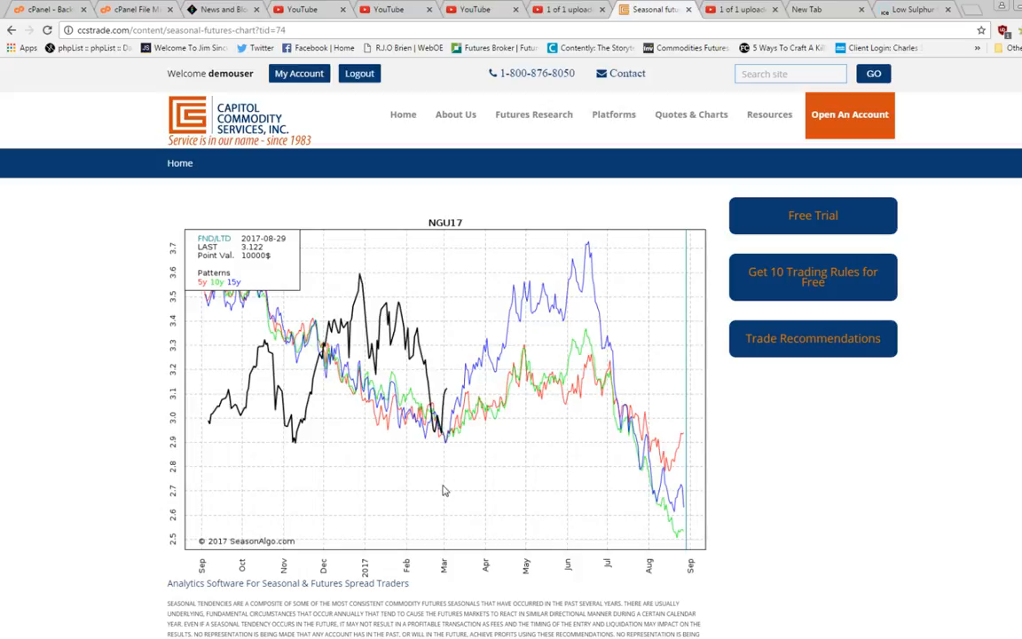
{"action": "mouse_move", "coordinate": [547, 447]}
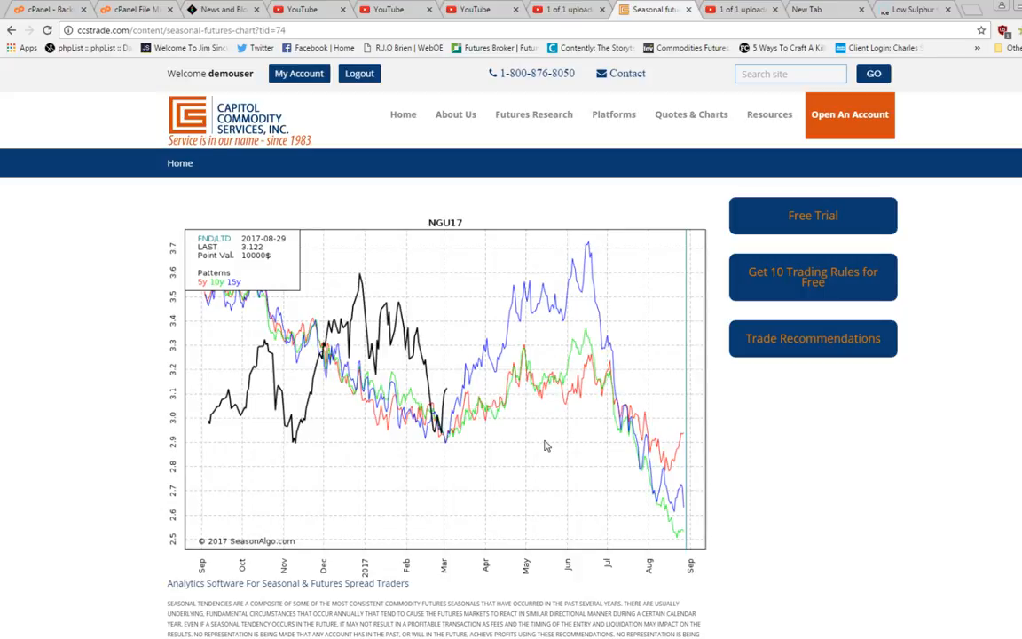
{"action": "mouse_move", "coordinate": [546, 444]}
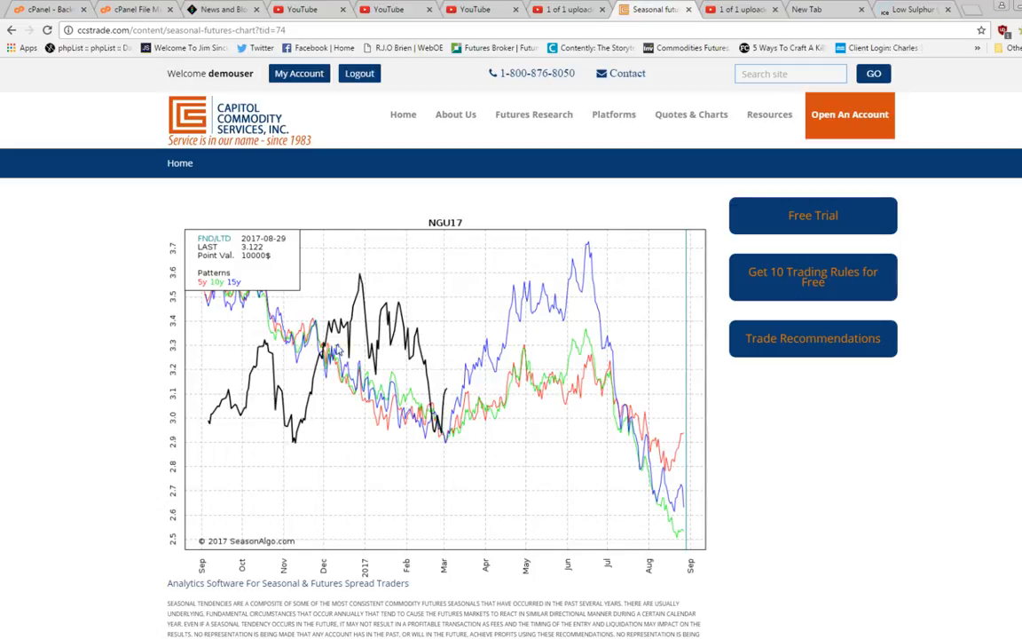
{"action": "mouse_move", "coordinate": [460, 444]}
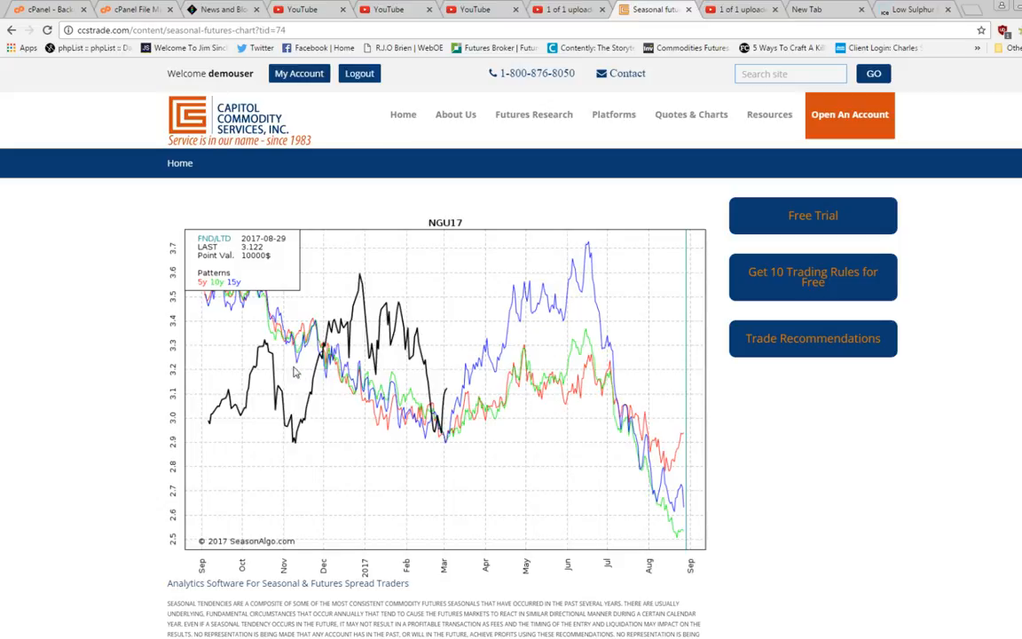
{"action": "mouse_move", "coordinate": [333, 336]}
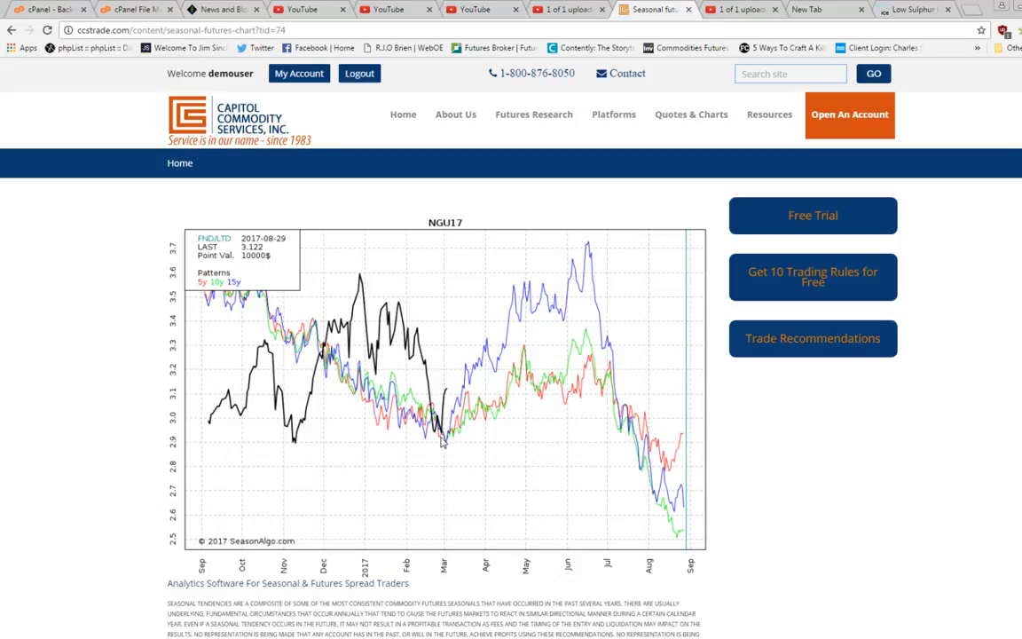
{"action": "mouse_move", "coordinate": [446, 447]}
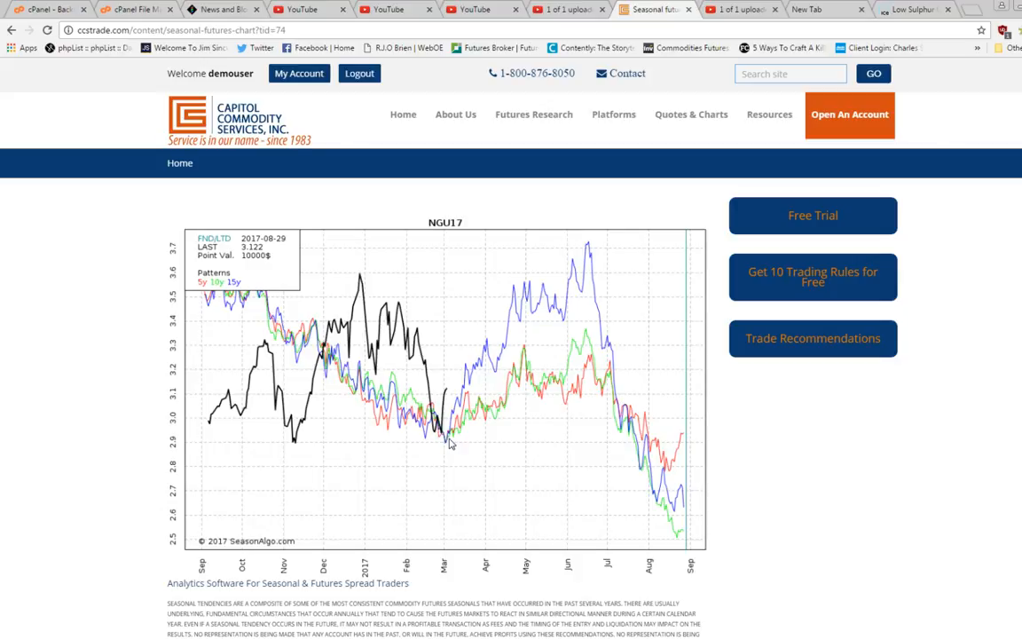
{"action": "mouse_move", "coordinate": [447, 447]}
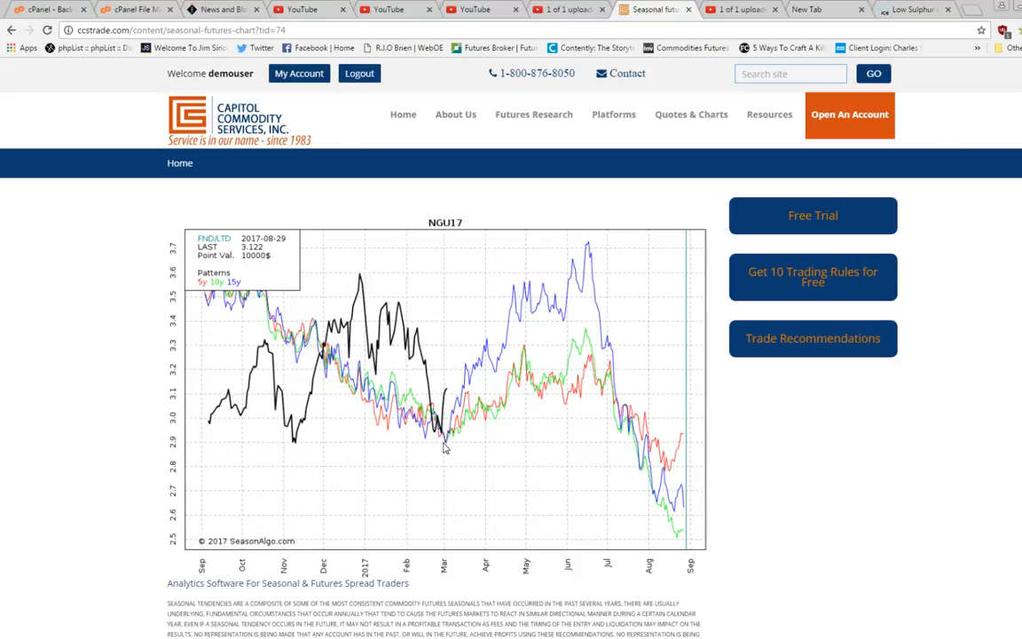
{"action": "mouse_move", "coordinate": [429, 446]}
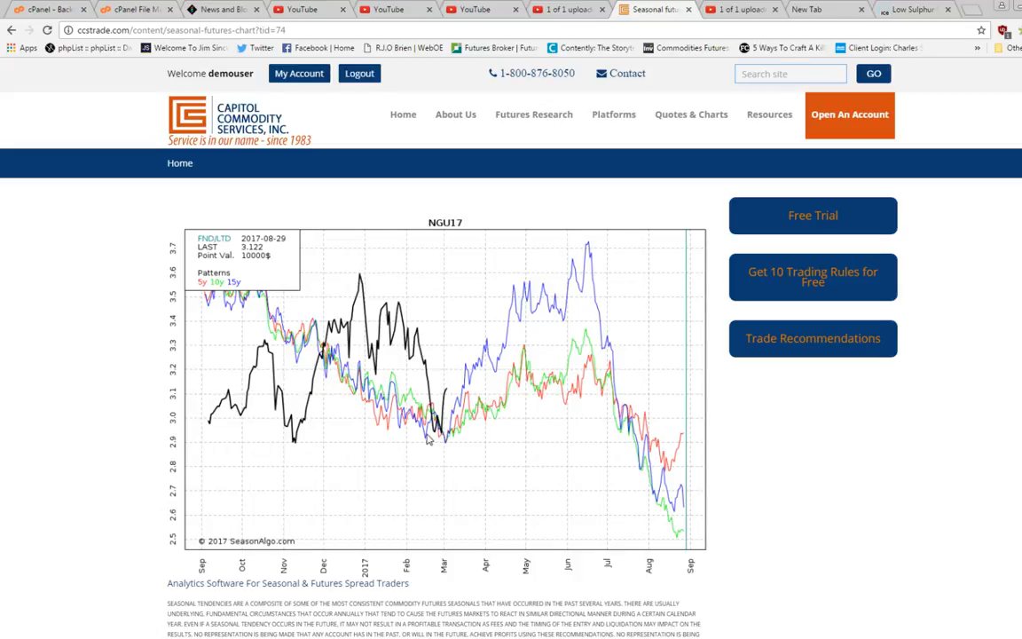
{"action": "mouse_move", "coordinate": [431, 440]}
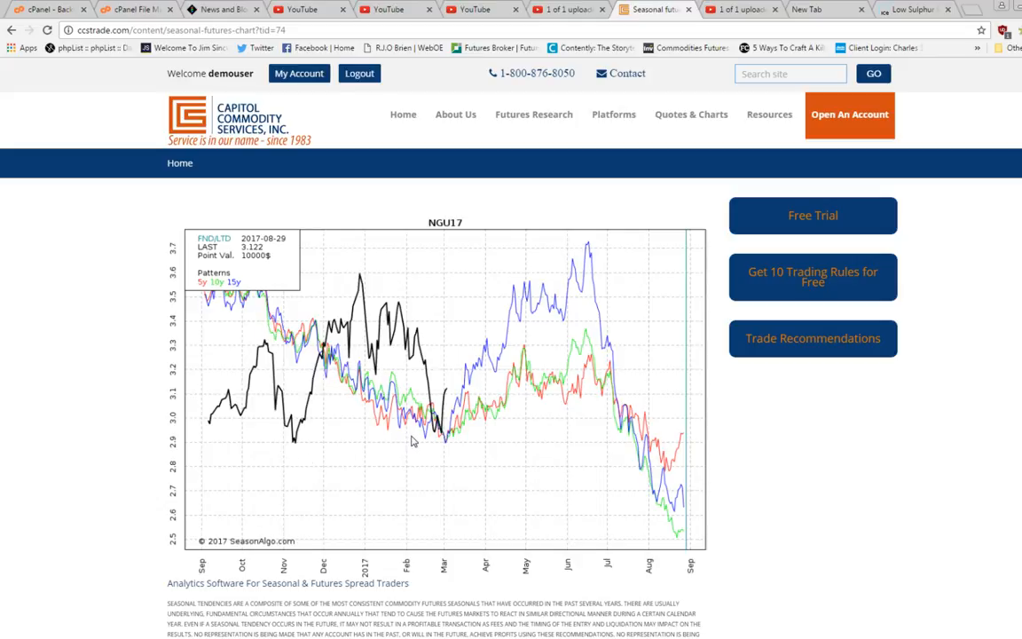
{"action": "mouse_move", "coordinate": [447, 444]}
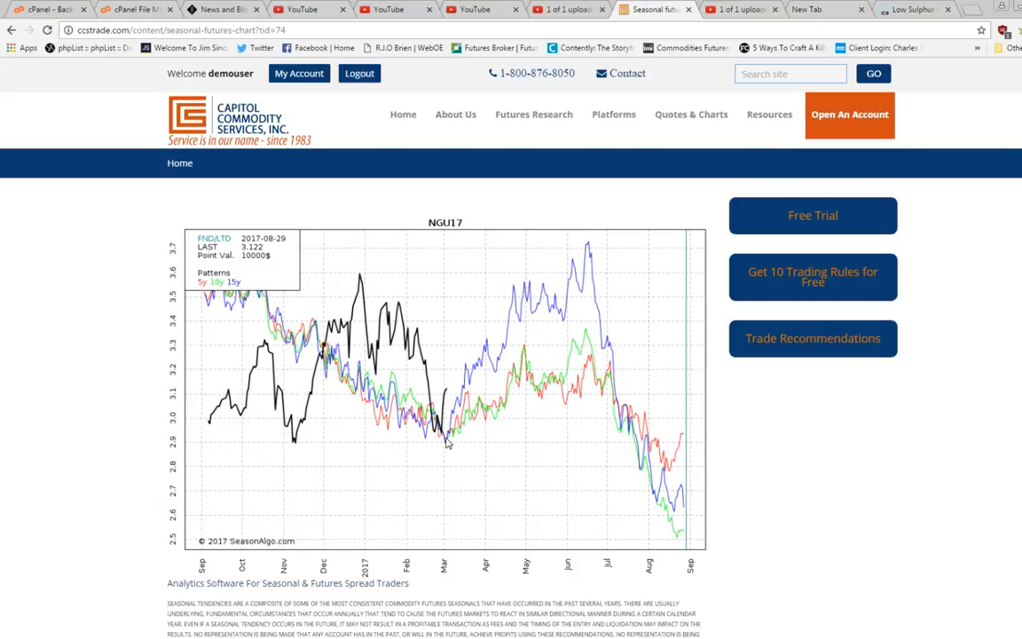
{"action": "mouse_move", "coordinate": [518, 364]}
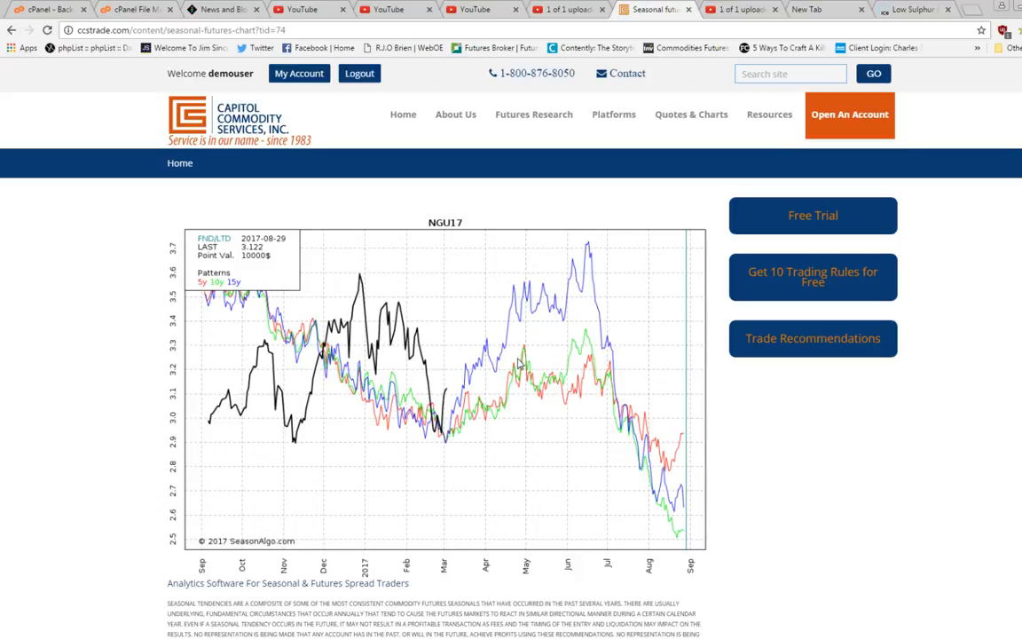
{"action": "mouse_move", "coordinate": [451, 440]}
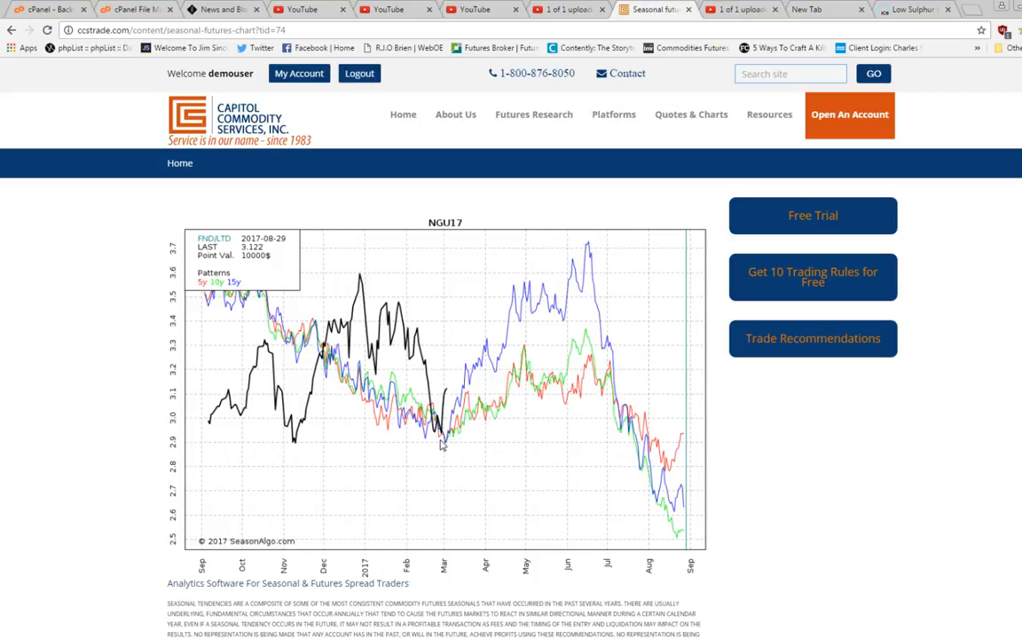
{"action": "mouse_move", "coordinate": [440, 443]}
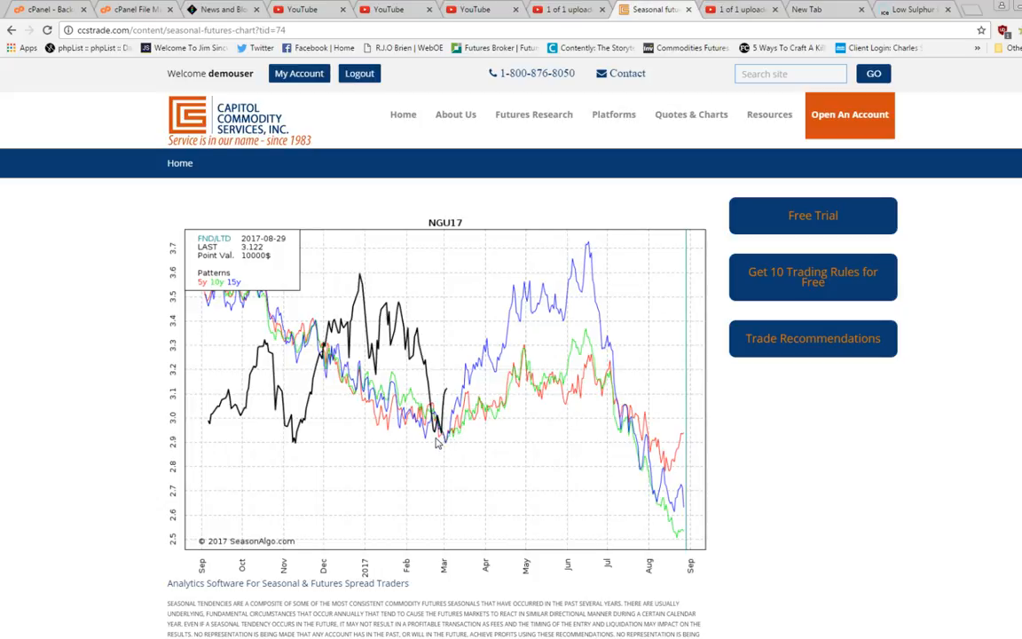
{"action": "mouse_move", "coordinate": [447, 447]}
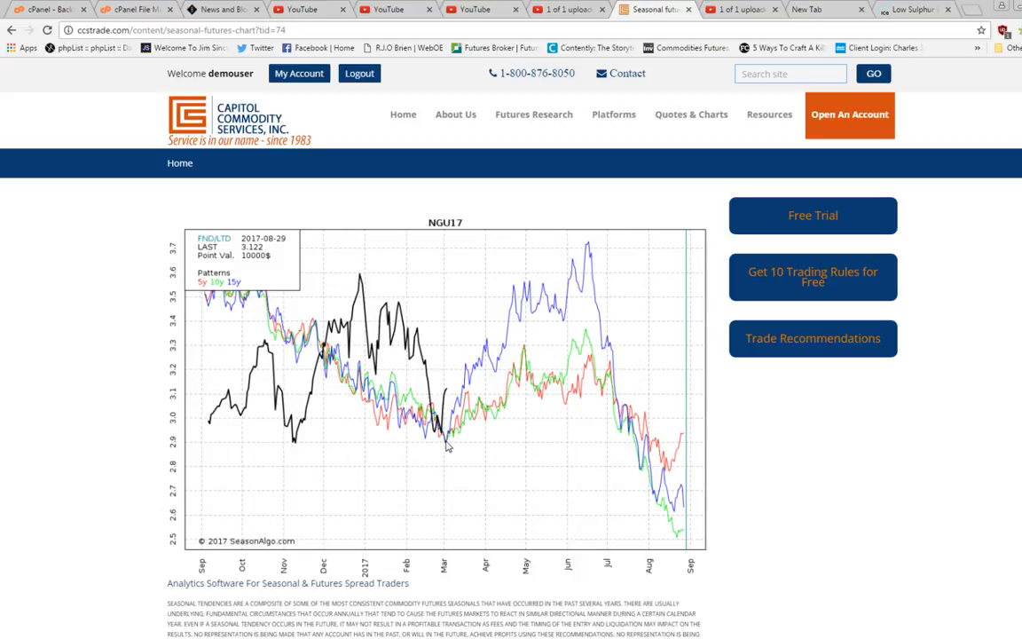
{"action": "mouse_move", "coordinate": [469, 431]}
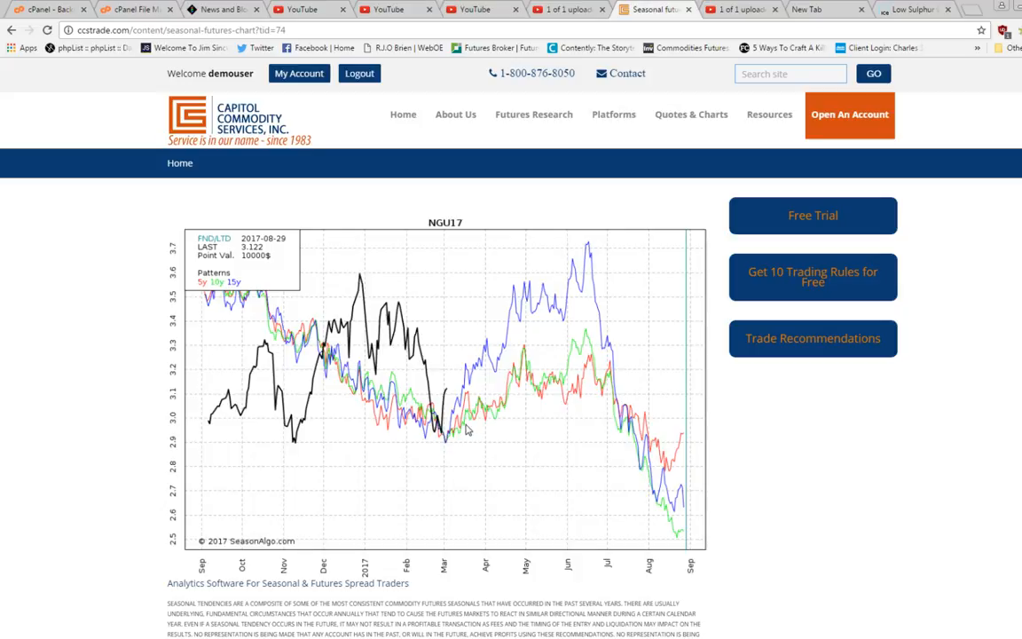
{"action": "mouse_move", "coordinate": [593, 244]}
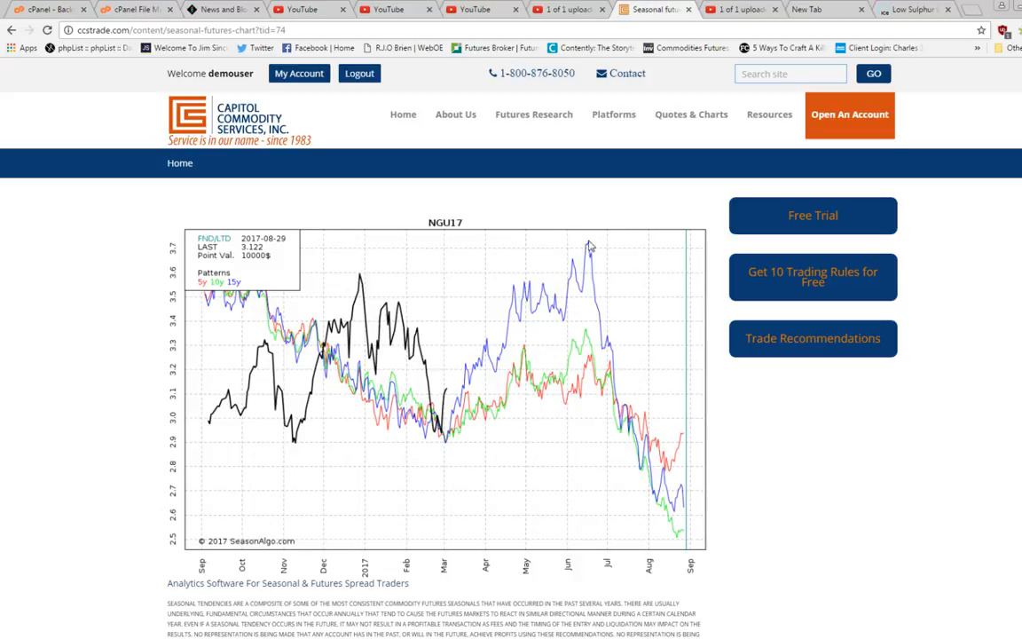
{"action": "mouse_move", "coordinate": [594, 563]}
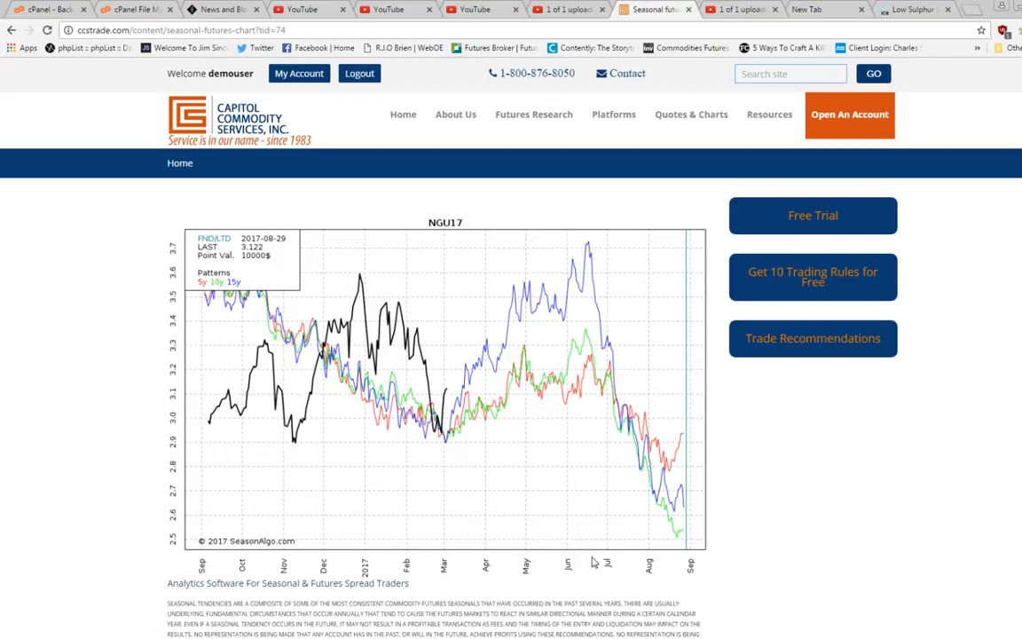
{"action": "mouse_move", "coordinate": [596, 247]}
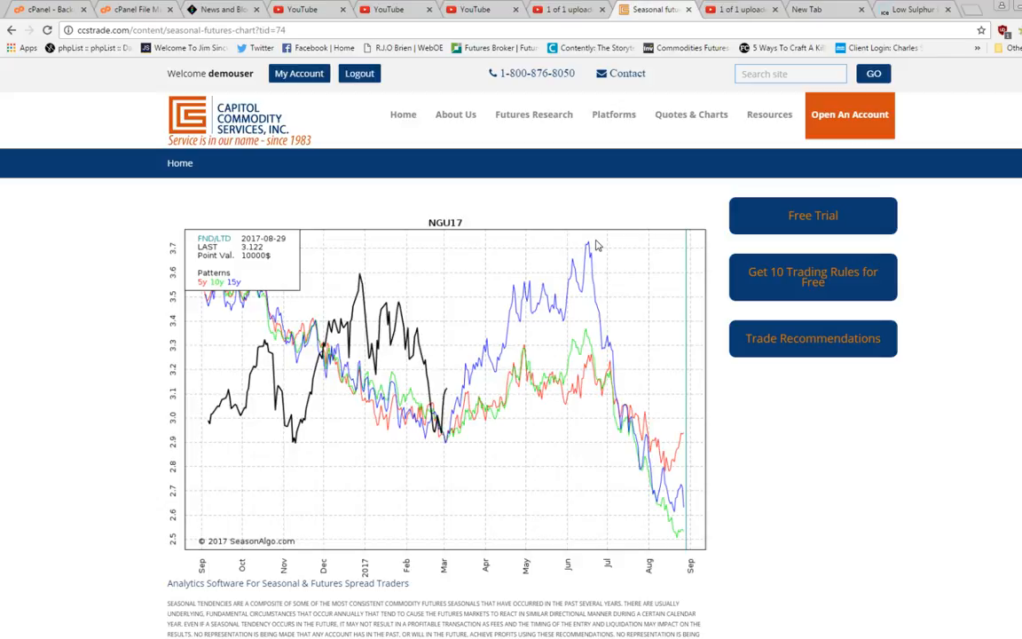
{"action": "mouse_move", "coordinate": [454, 280]}
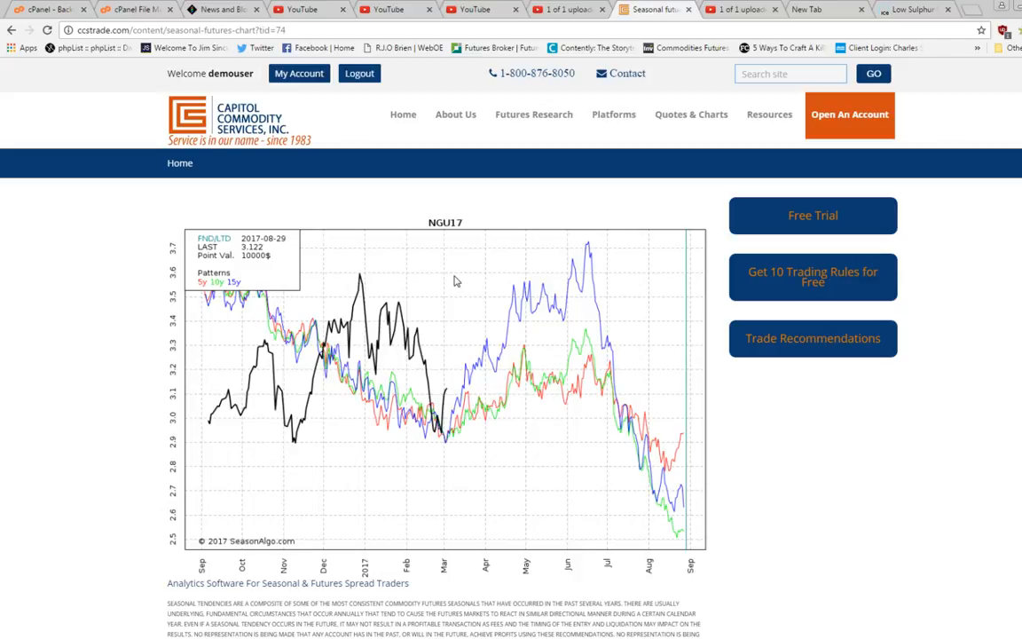
{"action": "mouse_move", "coordinate": [592, 224]}
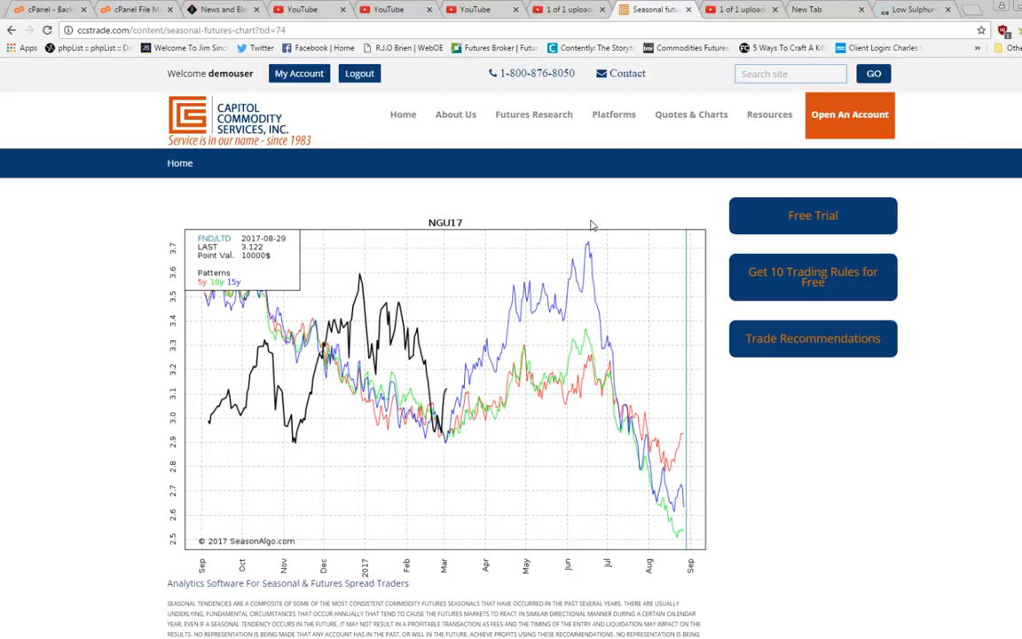
{"action": "mouse_move", "coordinate": [583, 220]}
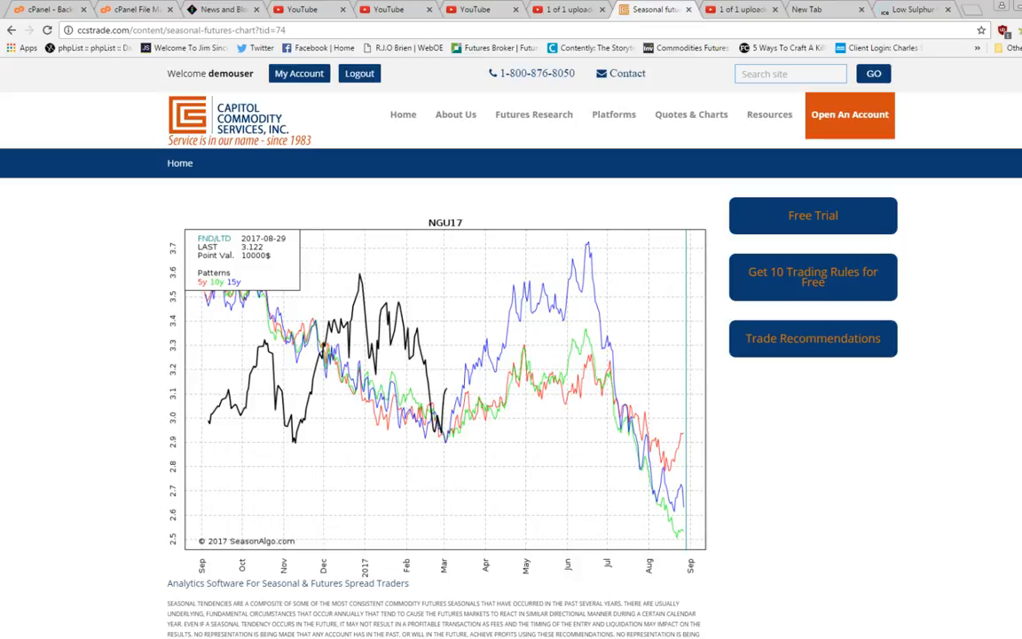
{"action": "mouse_move", "coordinate": [351, 486]}
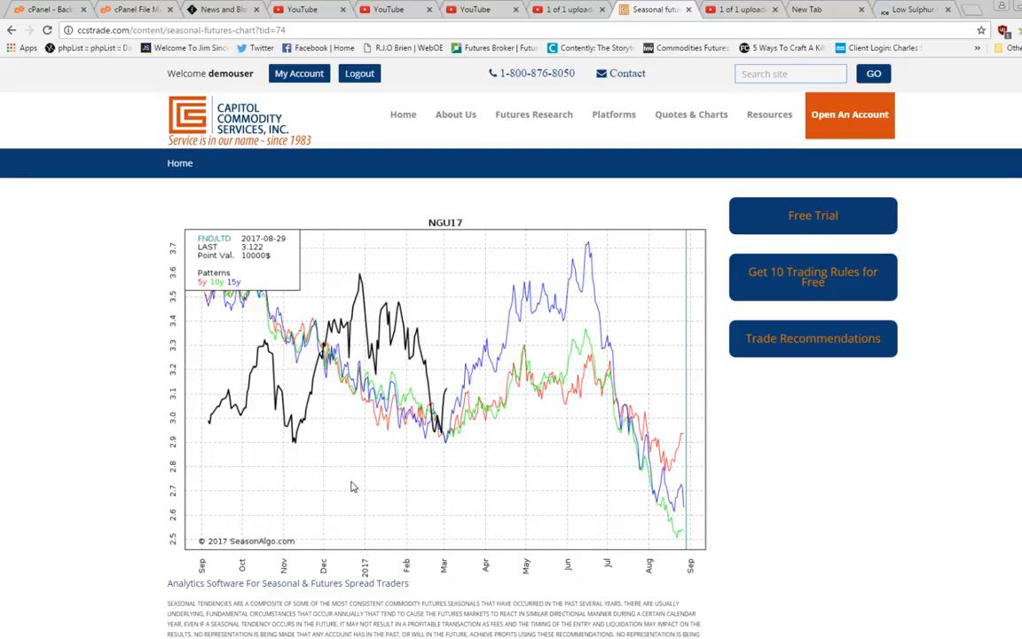
{"action": "mouse_move", "coordinate": [486, 475]}
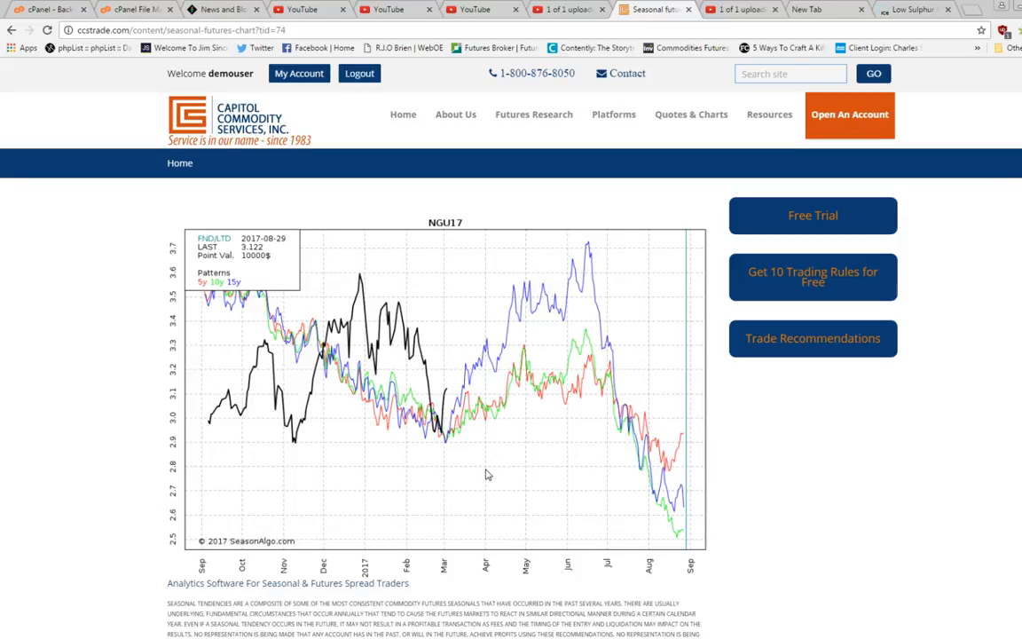
{"action": "mouse_move", "coordinate": [489, 468]}
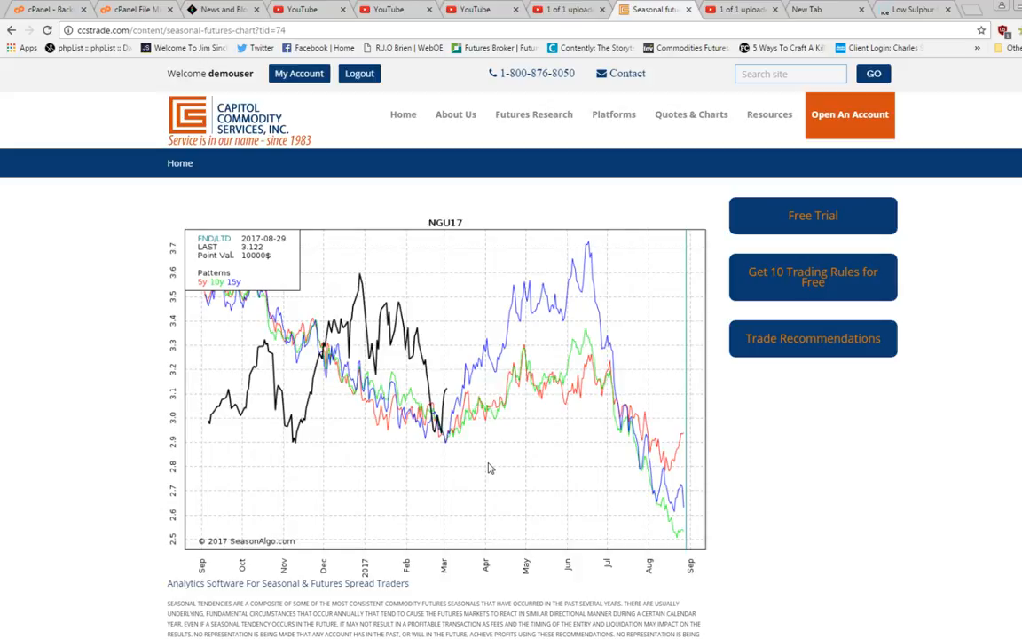
{"action": "mouse_move", "coordinate": [371, 476]}
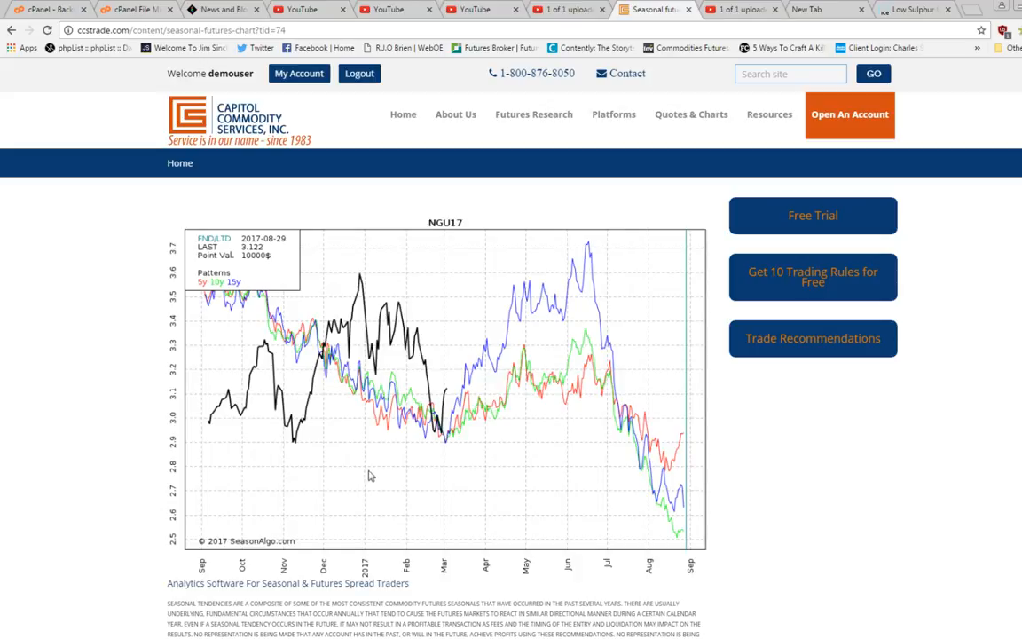
{"action": "mouse_move", "coordinate": [444, 427]}
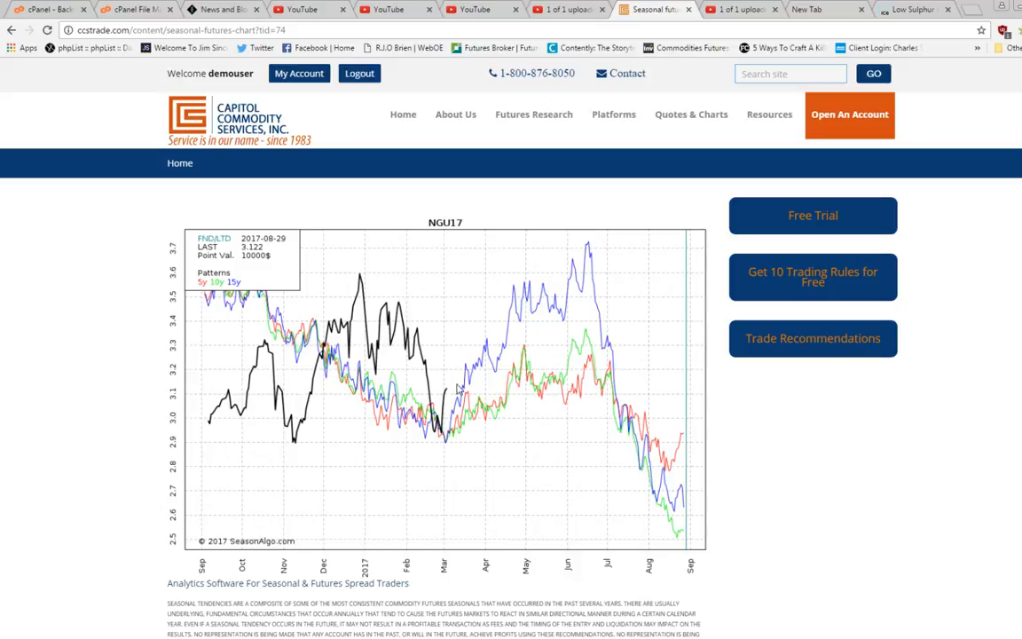
{"action": "mouse_move", "coordinate": [463, 424]}
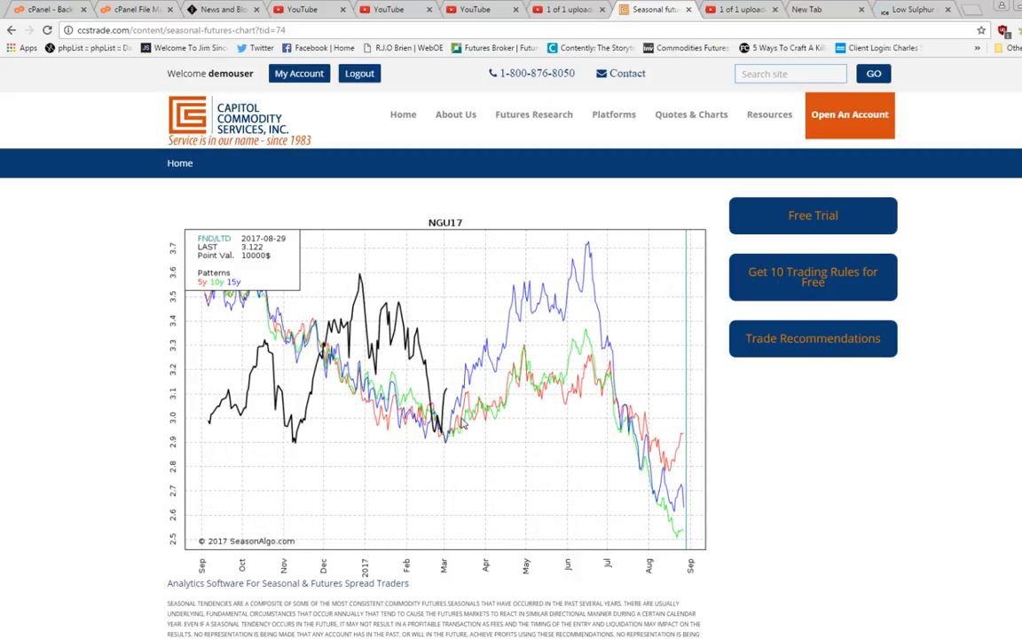
{"action": "mouse_move", "coordinate": [470, 441]}
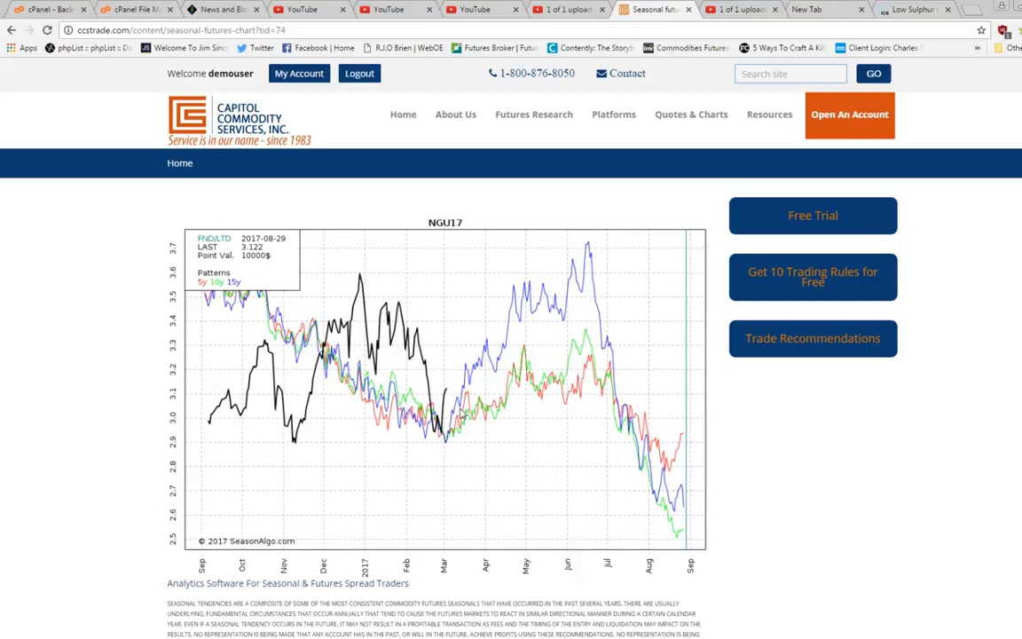
{"action": "mouse_move", "coordinate": [443, 432]}
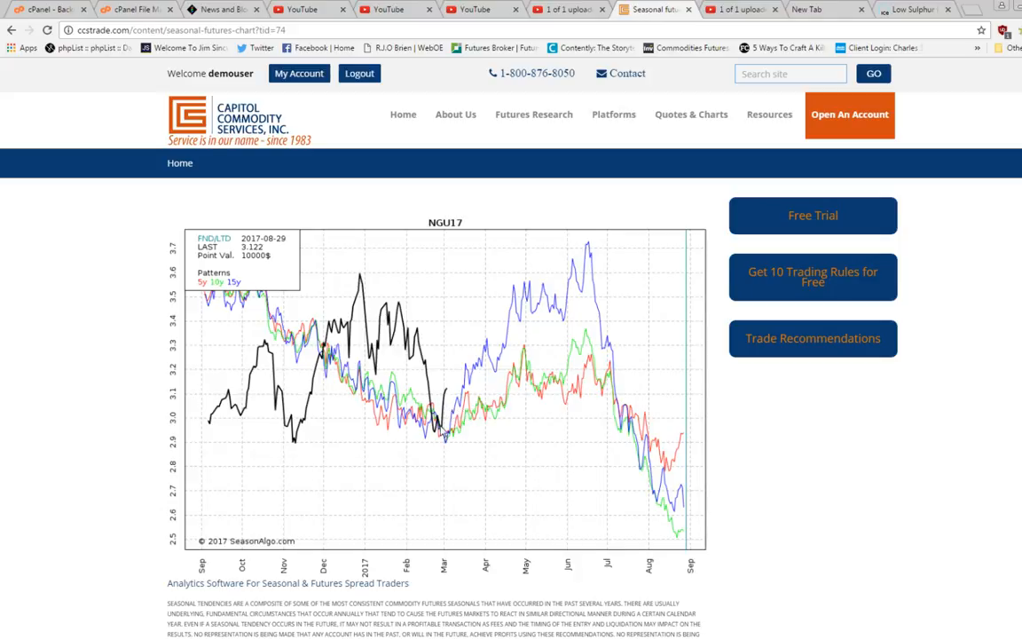
{"action": "mouse_move", "coordinate": [612, 266]}
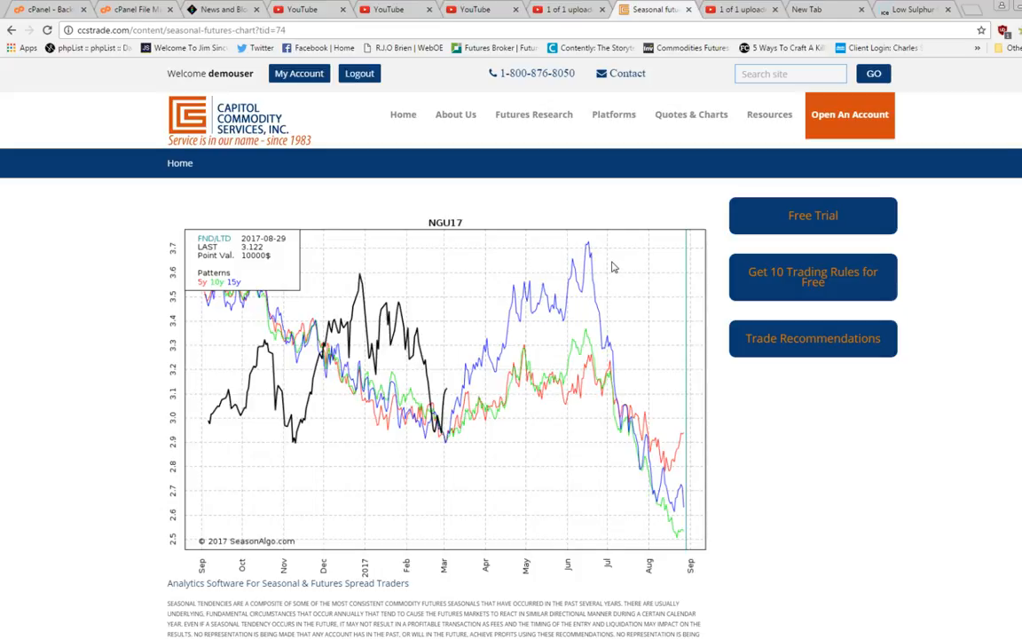
{"action": "mouse_move", "coordinate": [628, 282]}
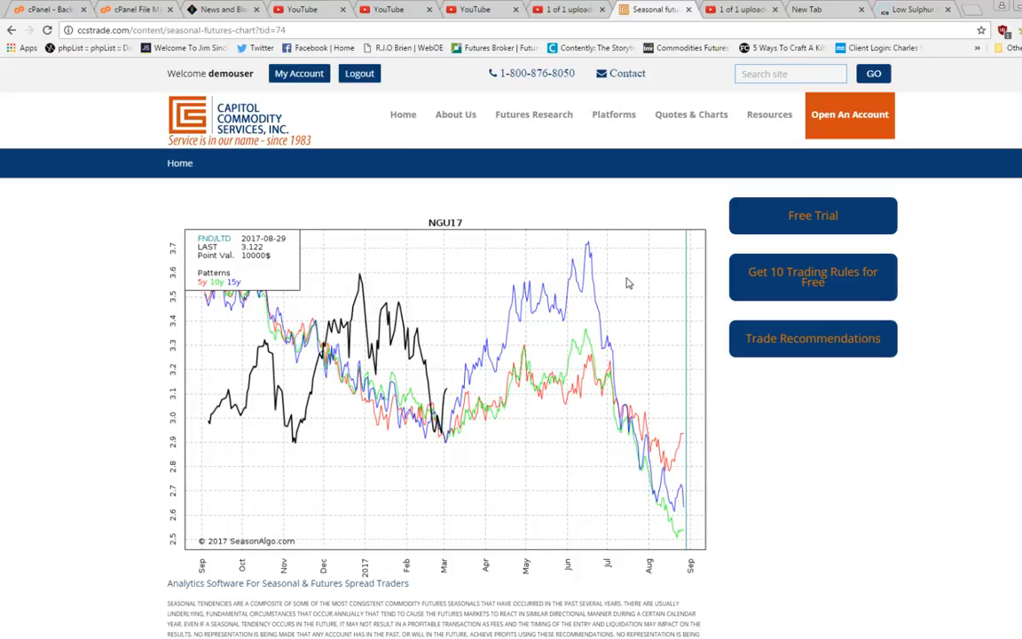
{"action": "mouse_move", "coordinate": [606, 284]}
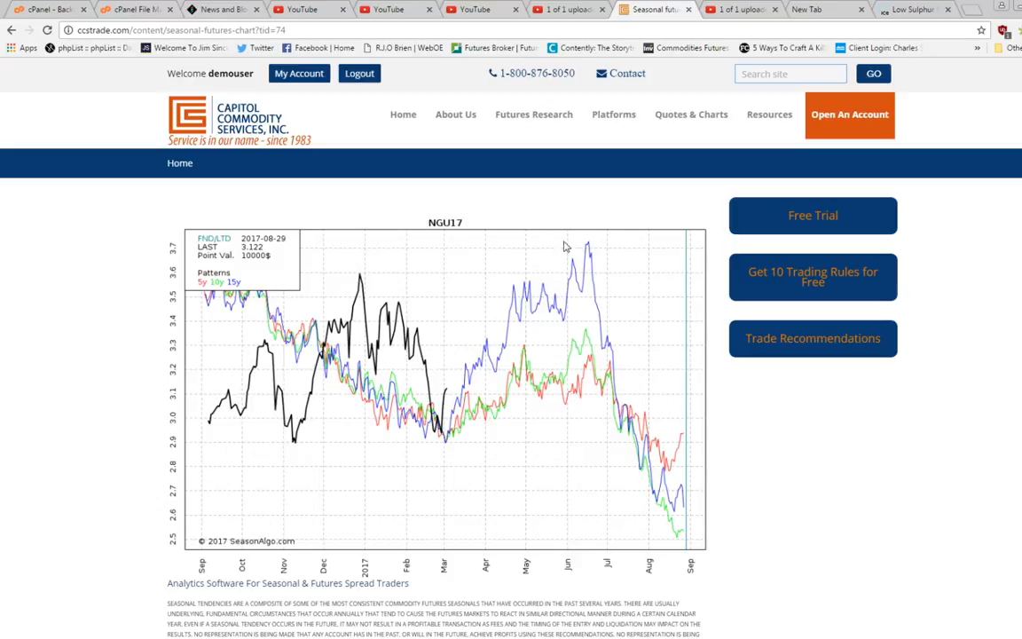
{"action": "mouse_move", "coordinate": [525, 193]}
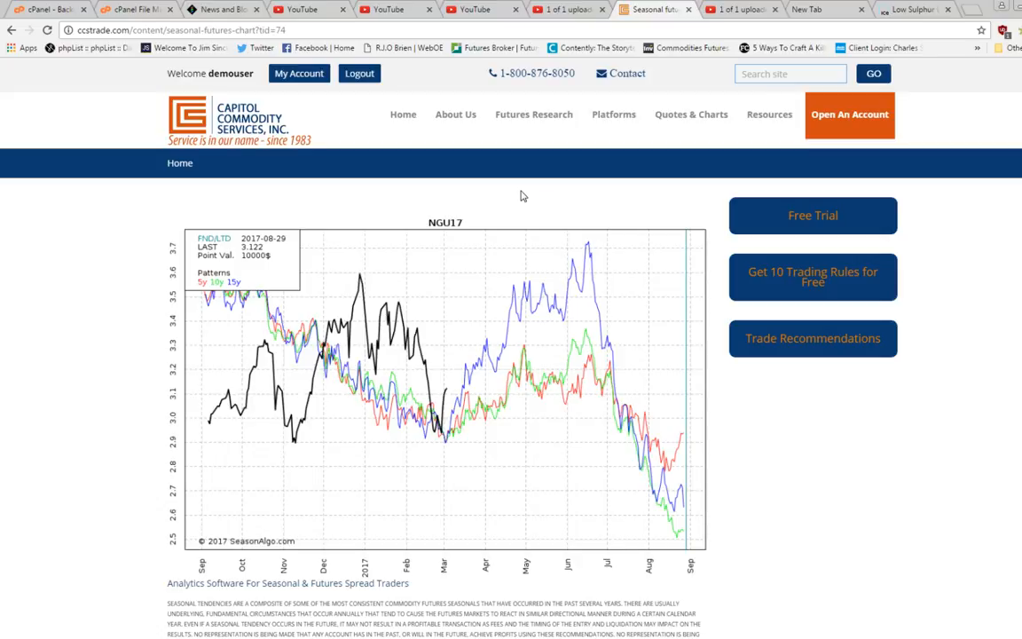
{"action": "mouse_move", "coordinate": [513, 199]}
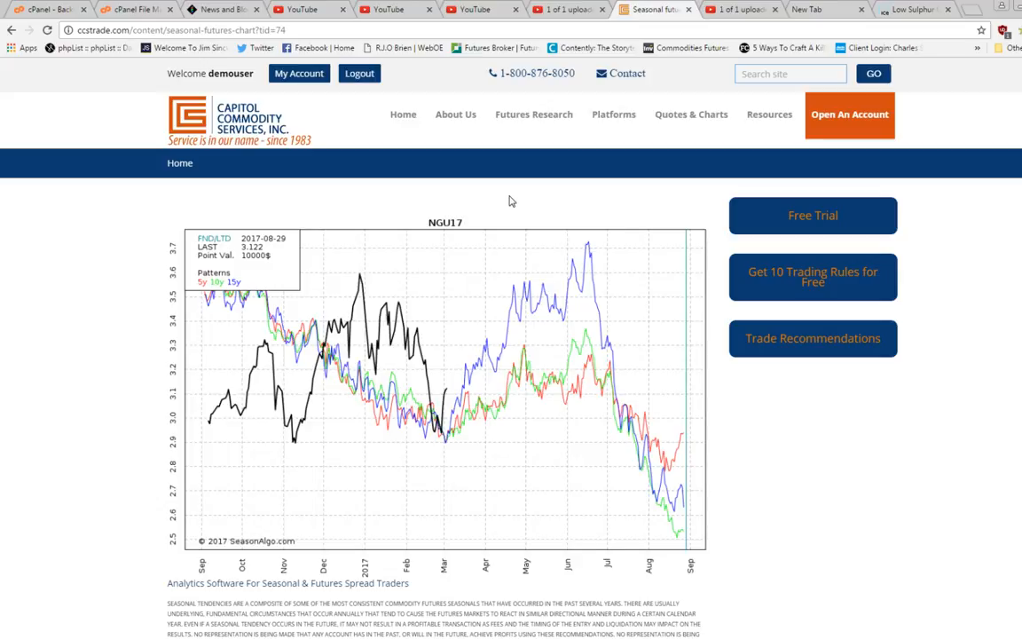
{"action": "left_click", "coordinate": [690, 113]}
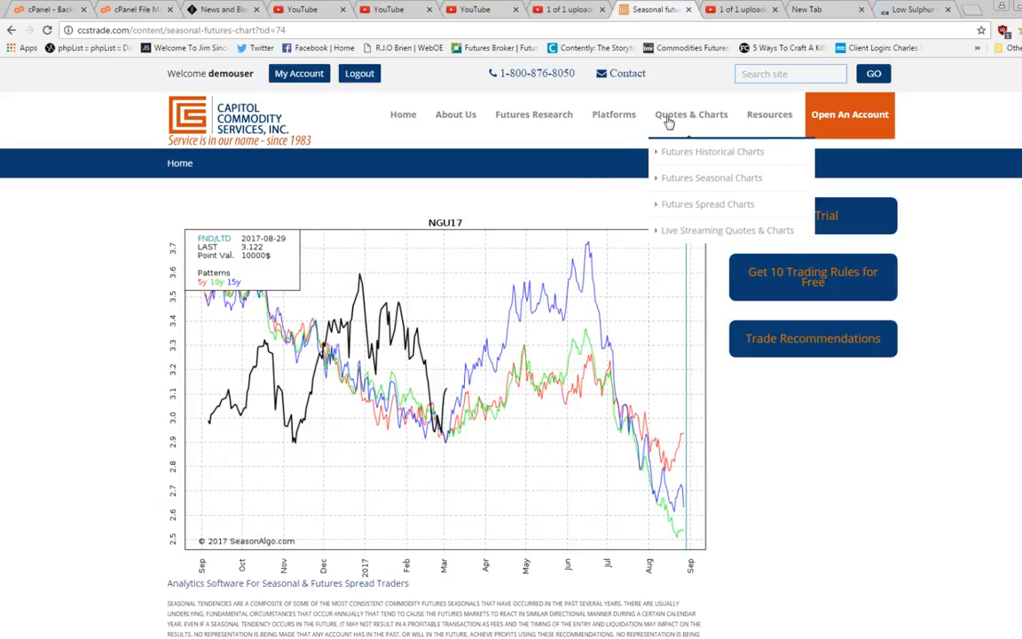
{"action": "mouse_move", "coordinate": [532, 114]}
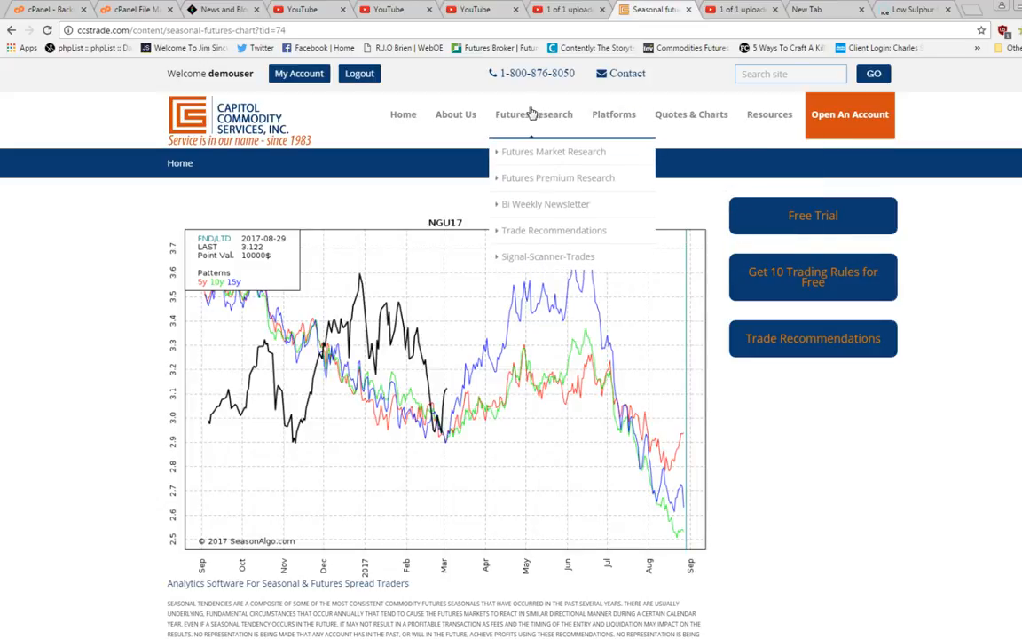
{"action": "mouse_move", "coordinate": [692, 113]}
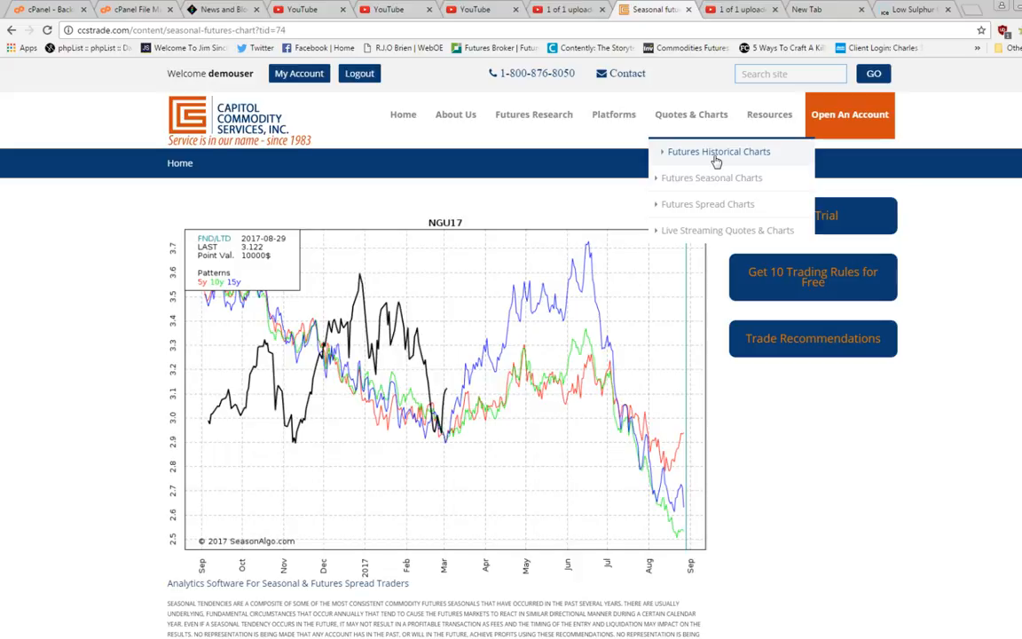
{"action": "mouse_move", "coordinate": [721, 186]}
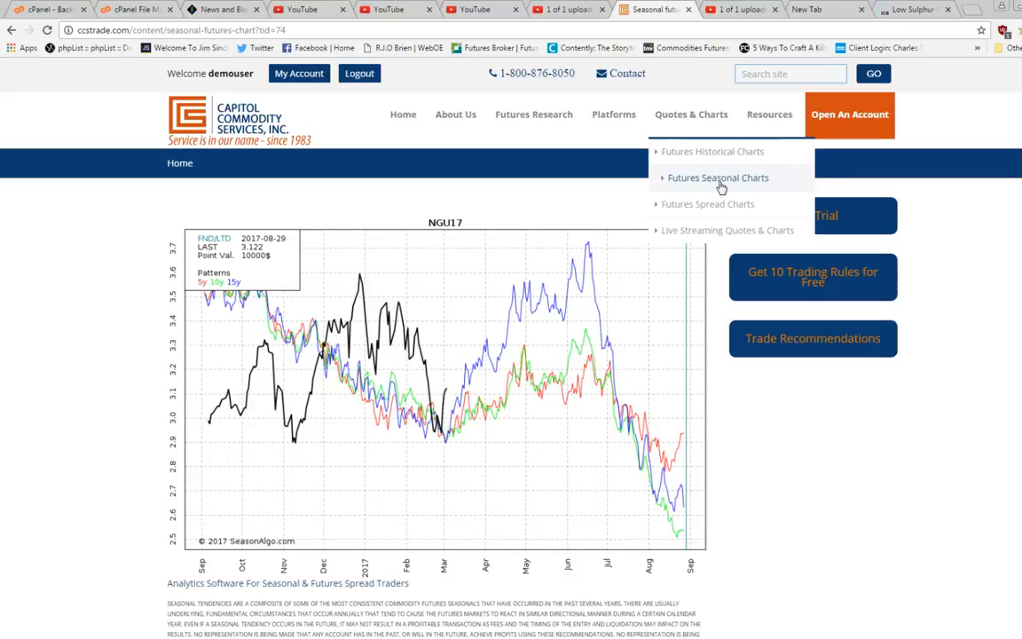
{"action": "mouse_move", "coordinate": [710, 204]}
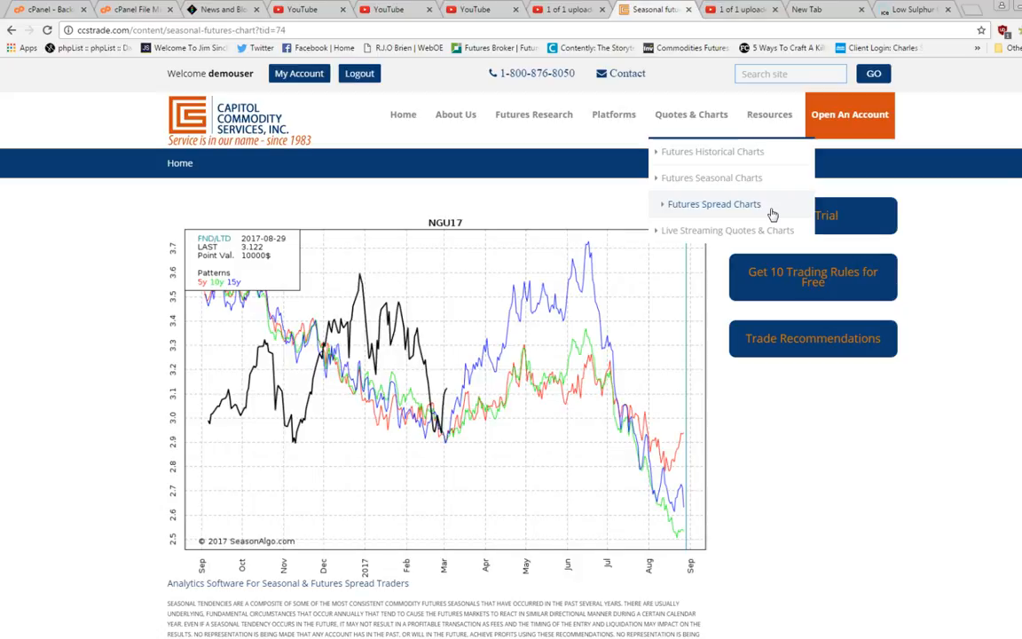
{"action": "mouse_move", "coordinate": [716, 236]}
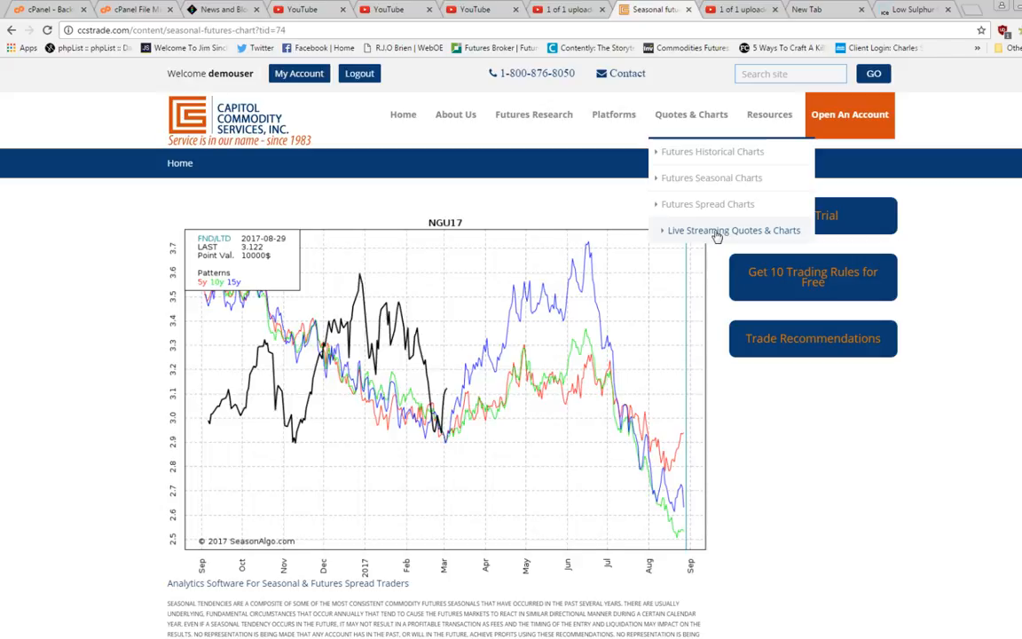
{"action": "mouse_move", "coordinate": [736, 236]}
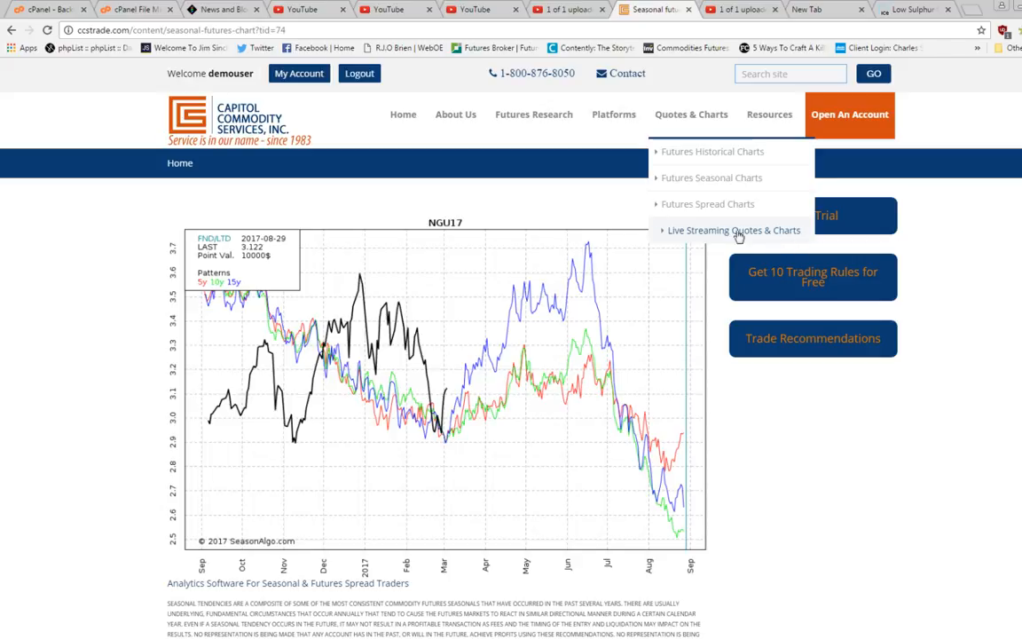
{"action": "mouse_move", "coordinate": [714, 238]}
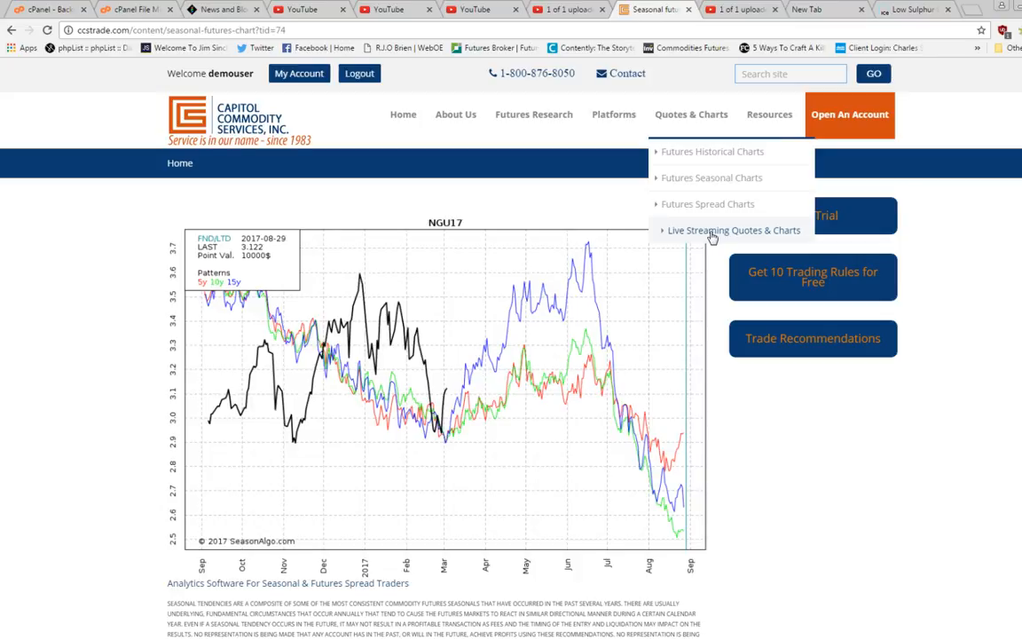
{"action": "mouse_move", "coordinate": [571, 211]}
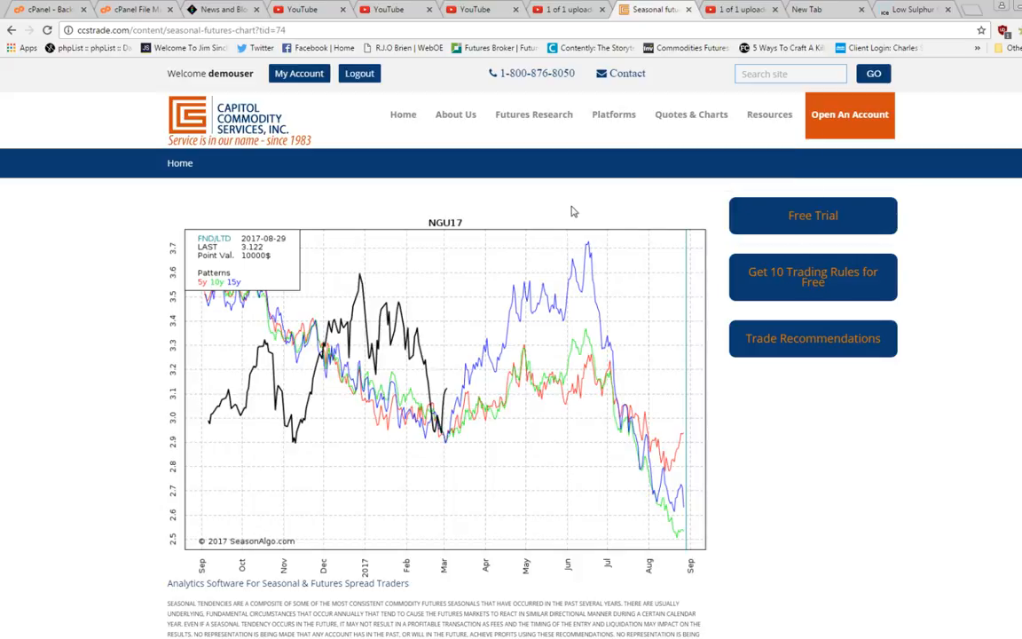
{"action": "mouse_move", "coordinate": [578, 199]}
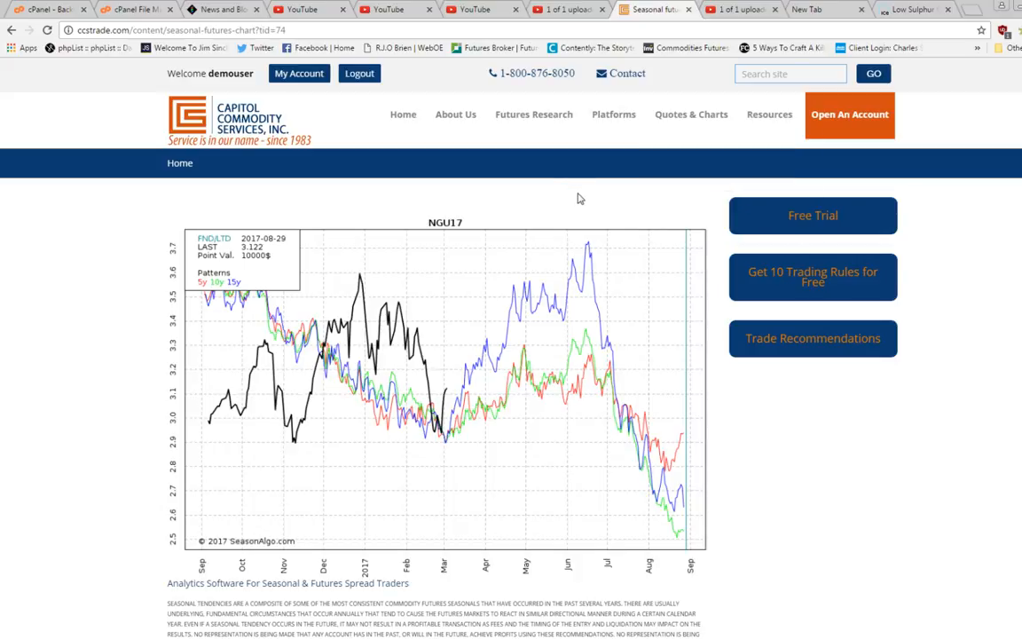